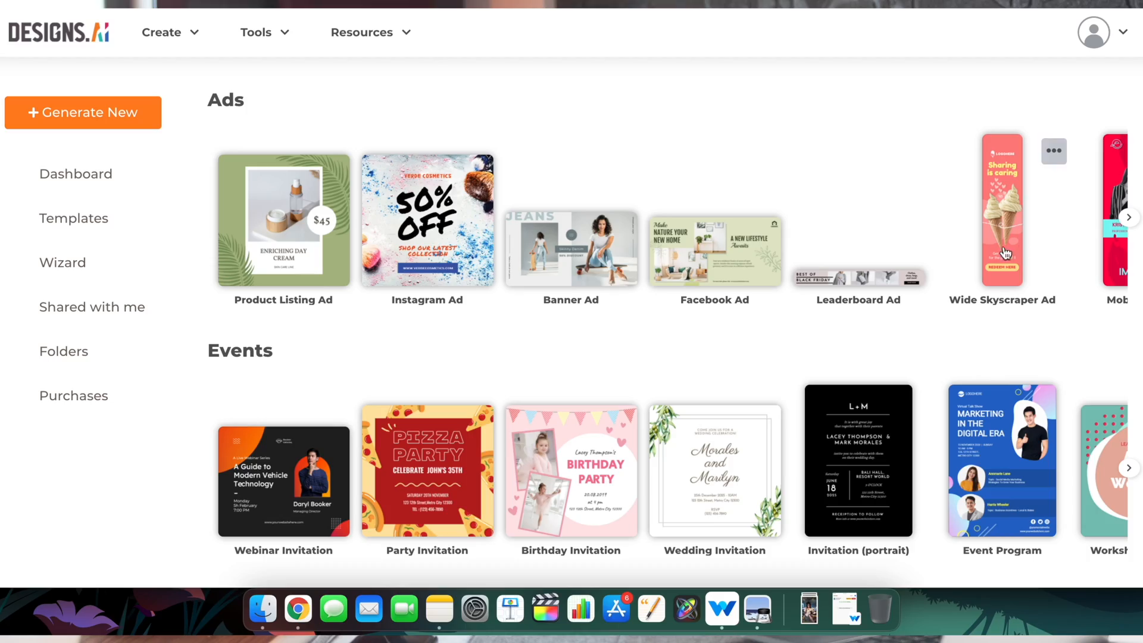
# Scroll through the Logomaker and Videomaker pages toward the Speechmaker text-to-speech converter
pyautogui.scroll(-3)
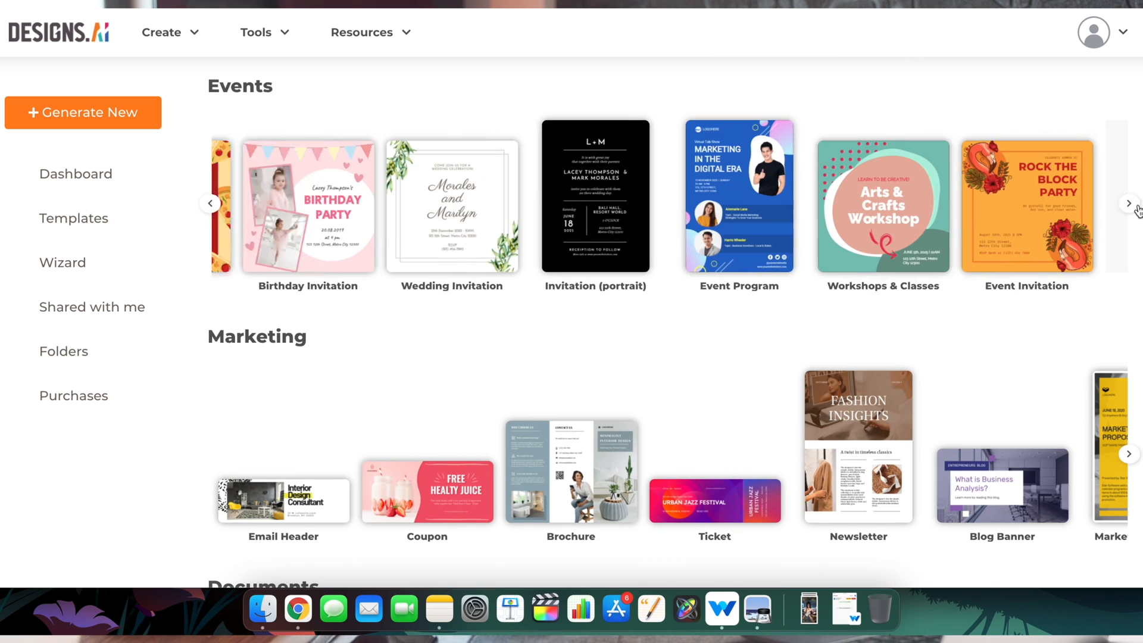
pyautogui.scroll(-3)
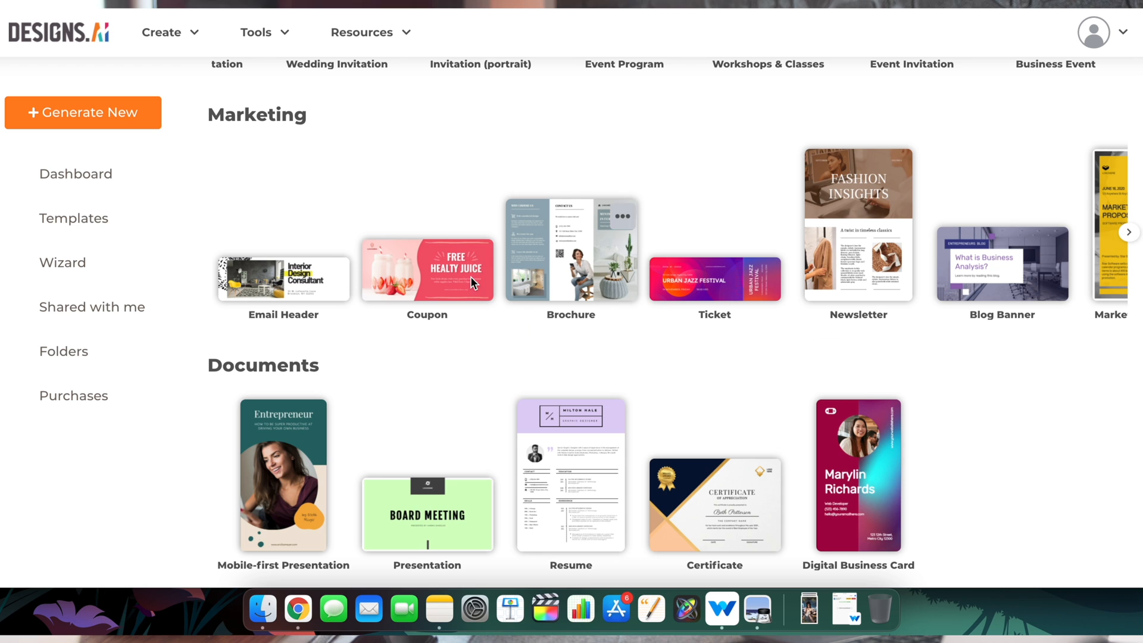
pyautogui.scroll(-3)
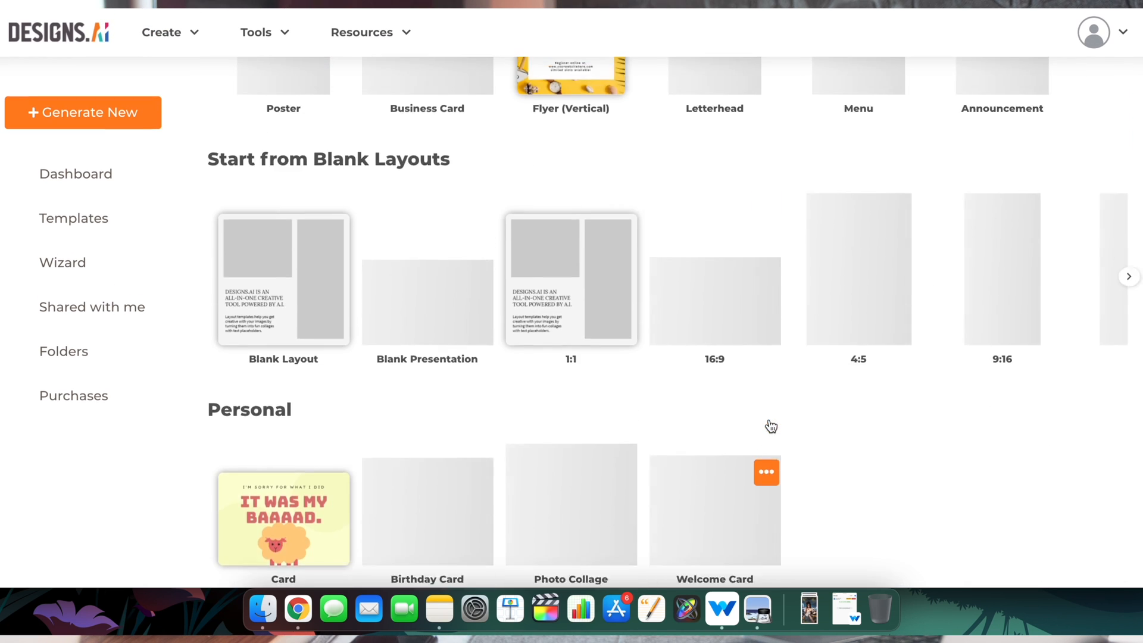
pyautogui.scroll(-3)
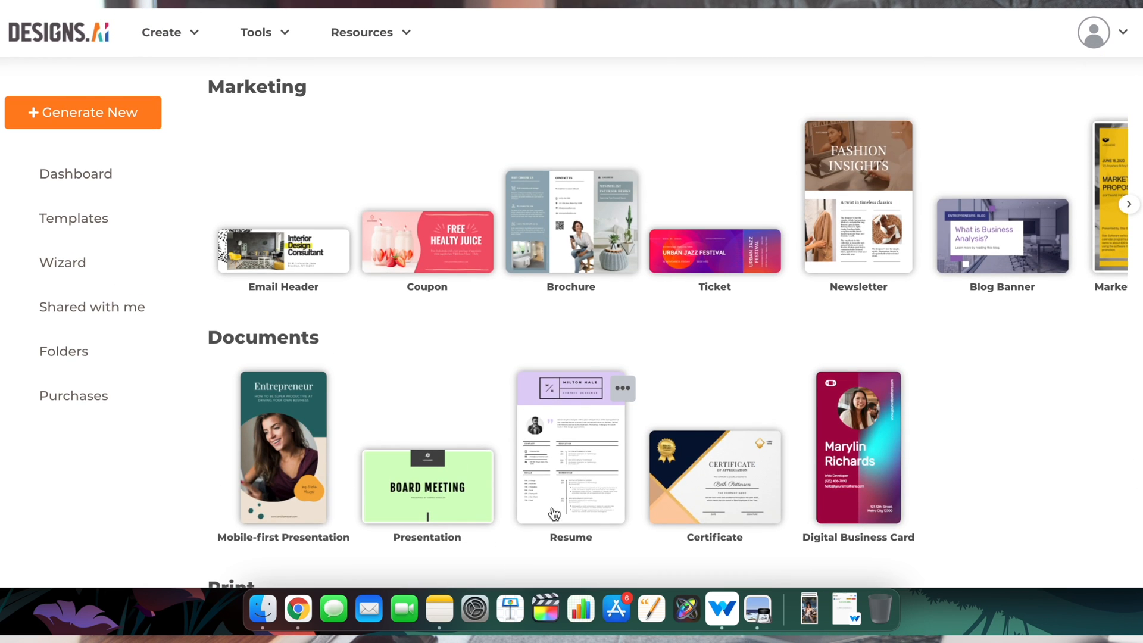
pyautogui.scroll(-3)
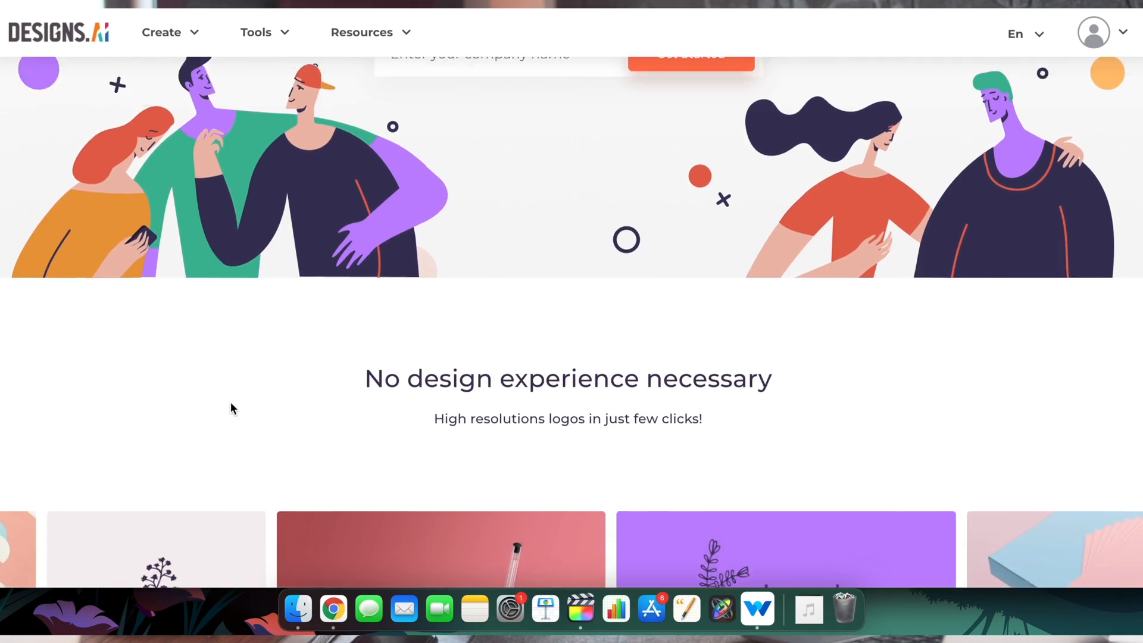
pyautogui.scroll(-3)
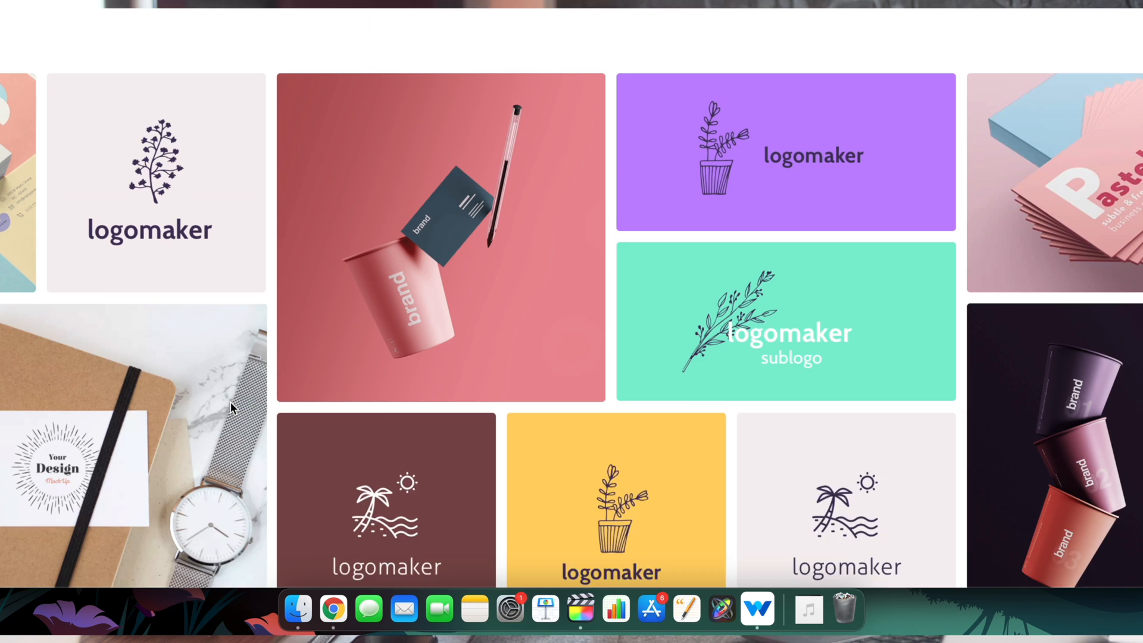
pyautogui.scroll(-3)
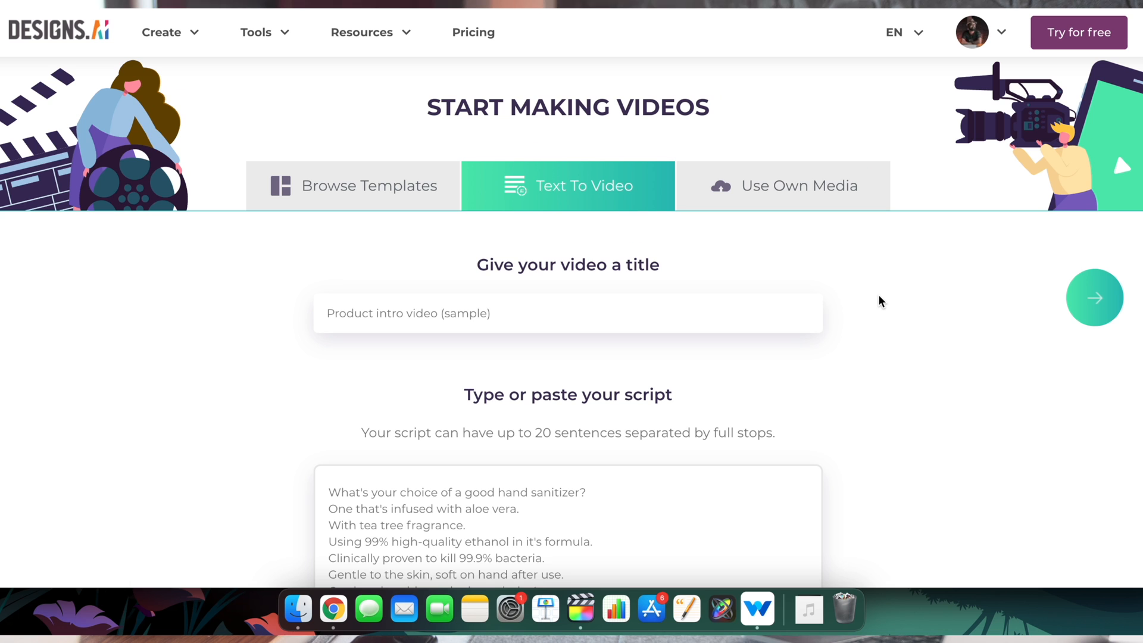
pyautogui.scroll(-3)
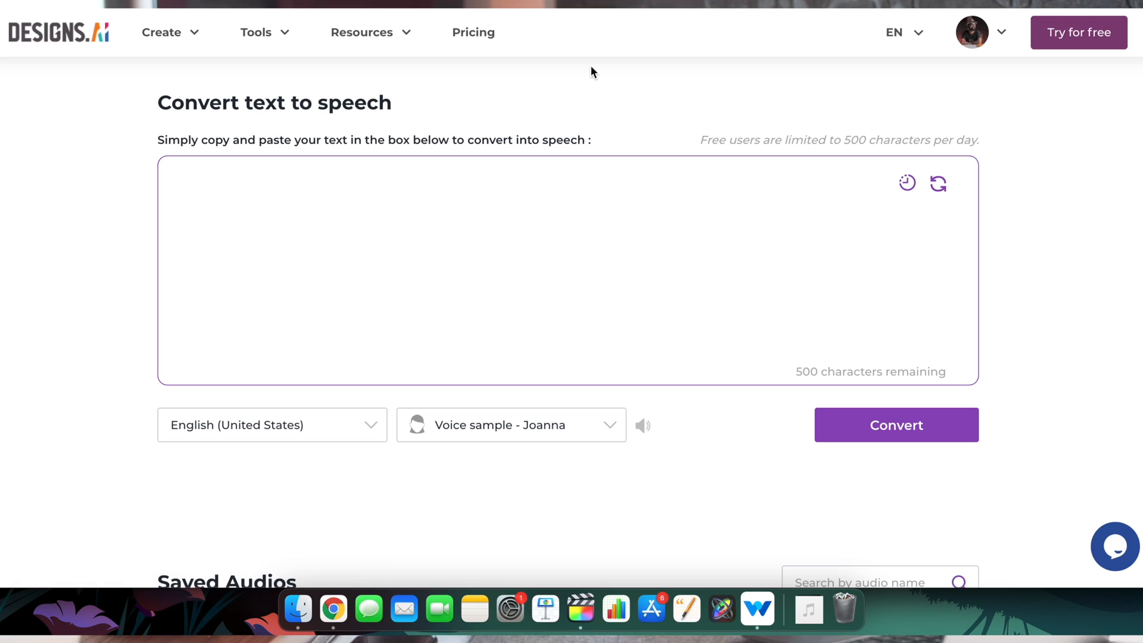
pyautogui.moveTo(597, 119)
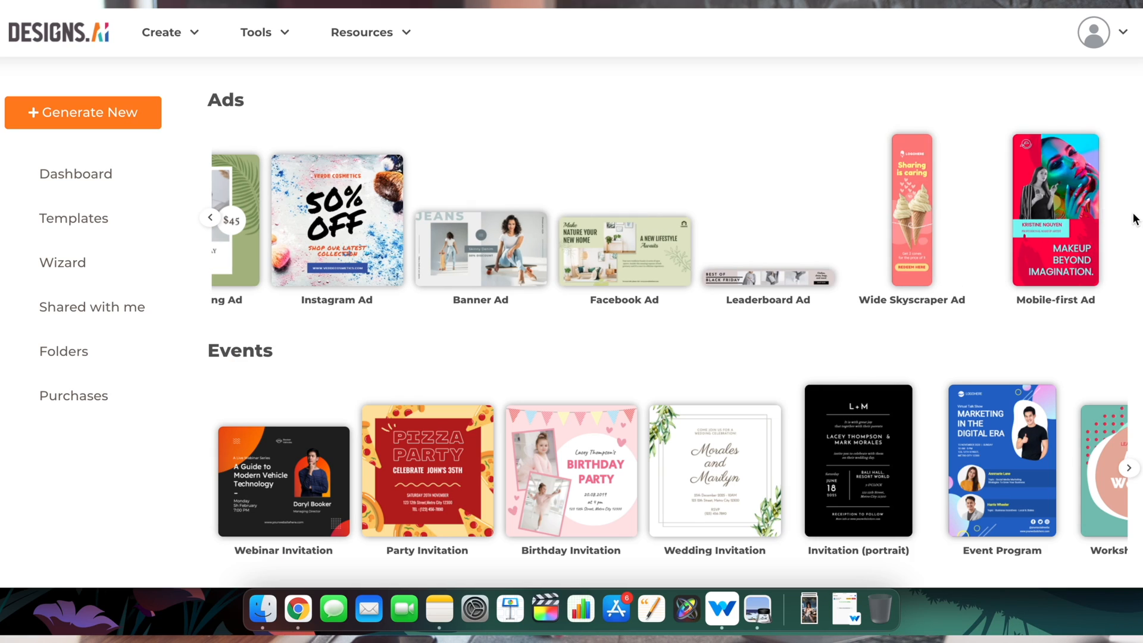
pyautogui.scroll(-3)
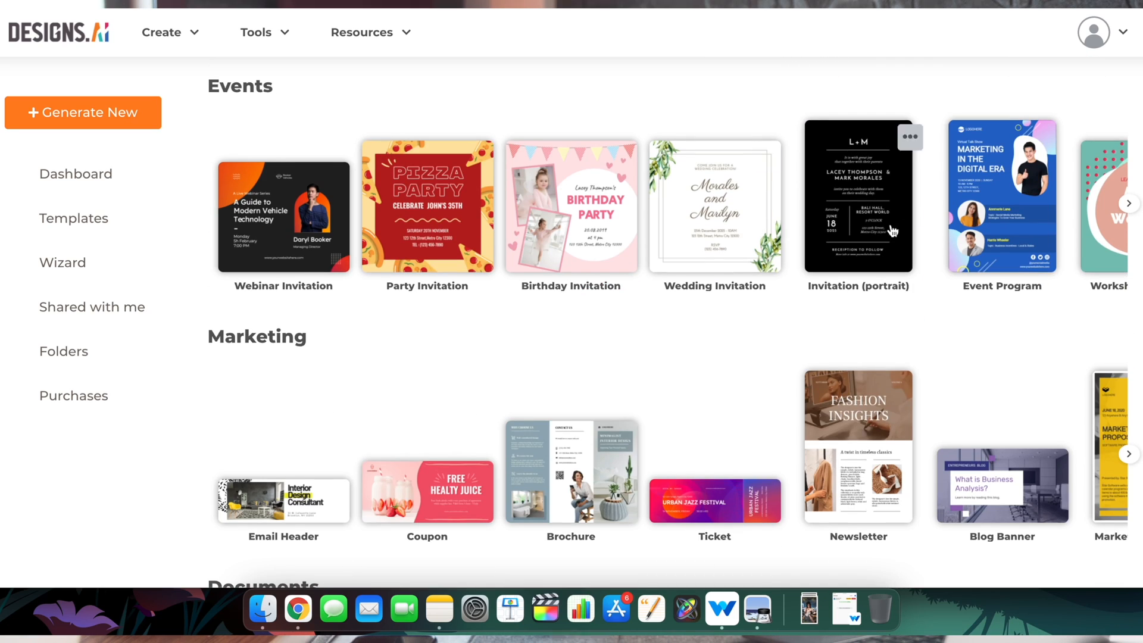
pyautogui.click(76, 174)
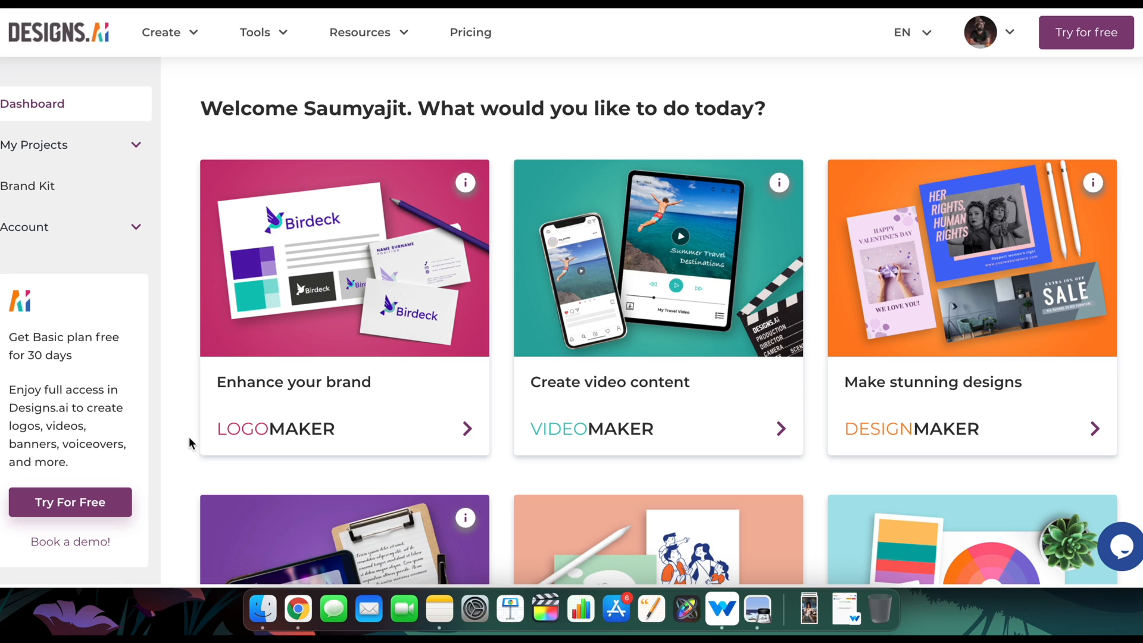
pyautogui.moveTo(177, 423)
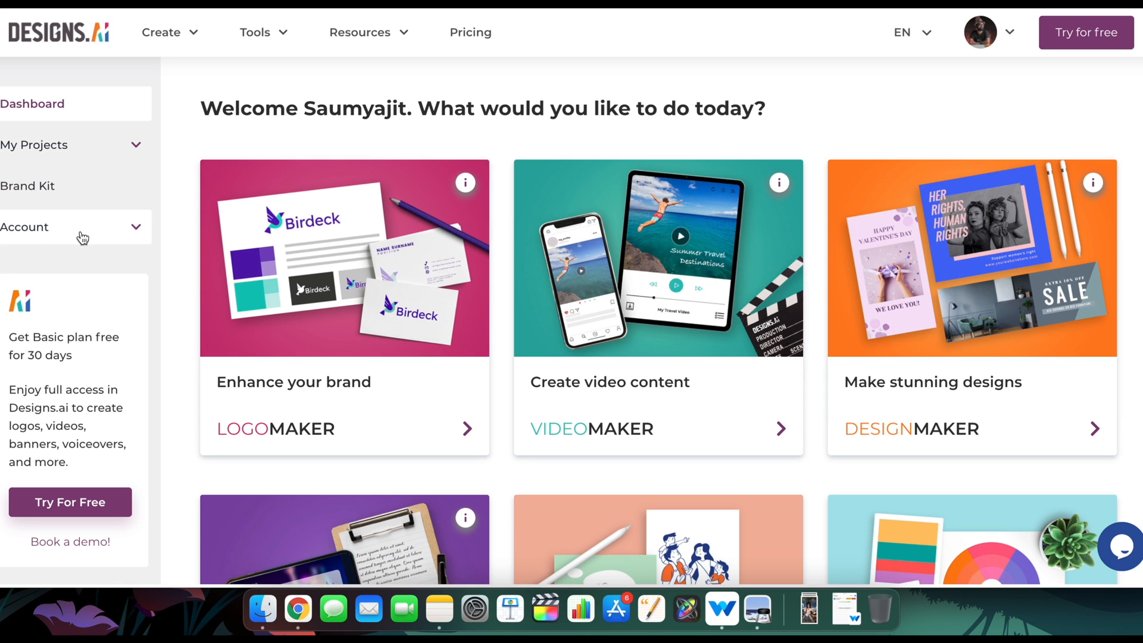
pyautogui.moveTo(764, 254)
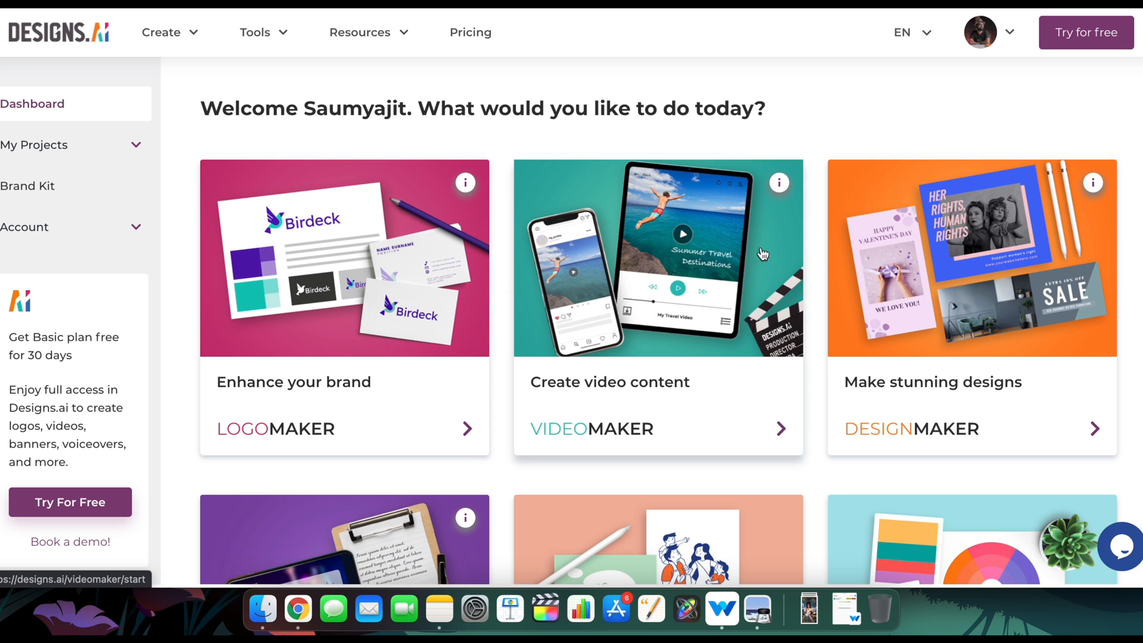
pyautogui.scroll(-3)
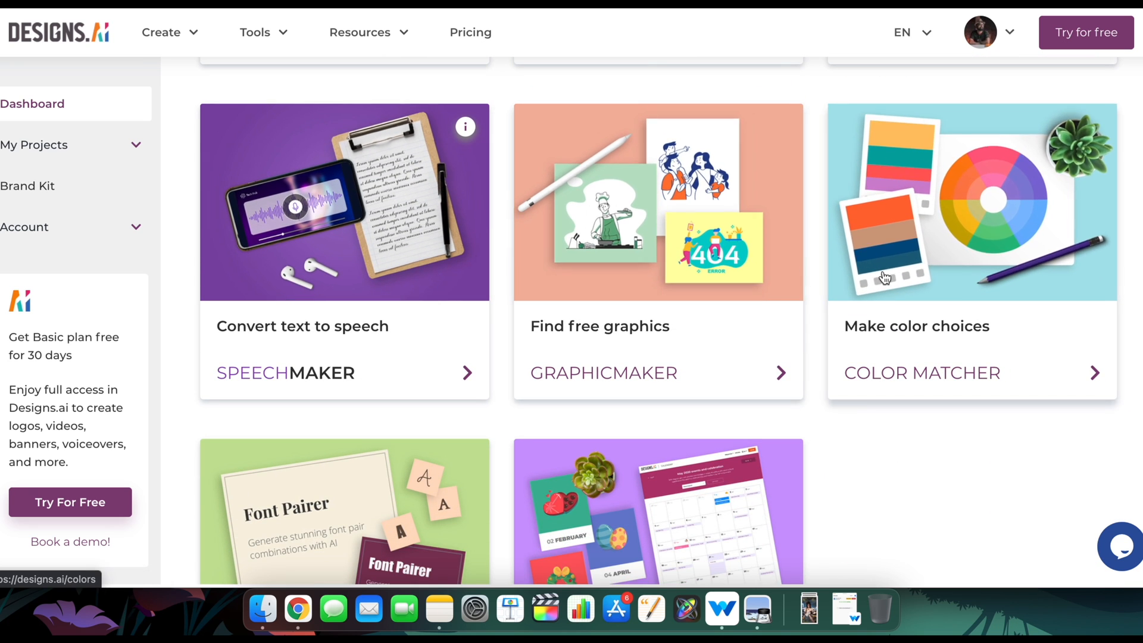
pyautogui.scroll(-3)
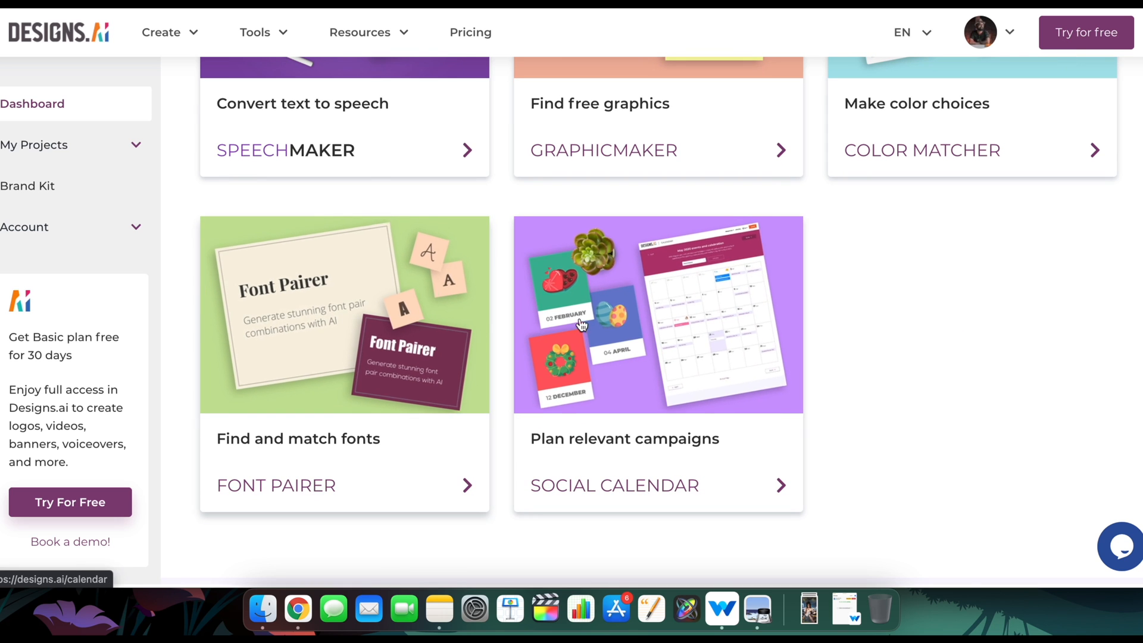
pyautogui.scroll(3)
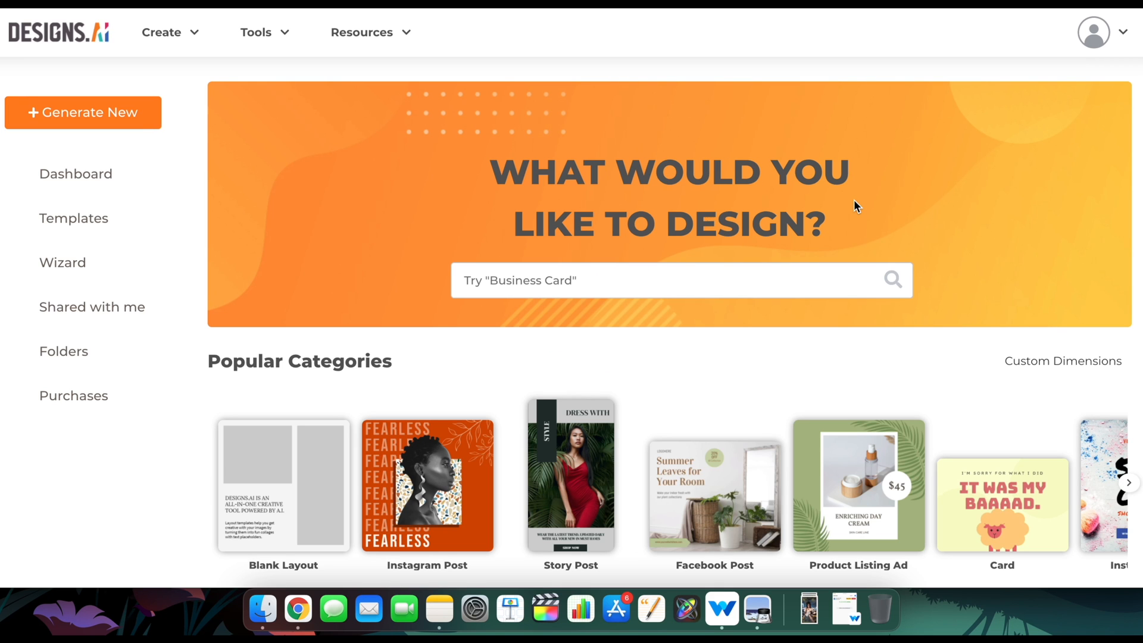
# Scroll the dashboard down to the Popular Categories templates
pyautogui.scroll(-3)
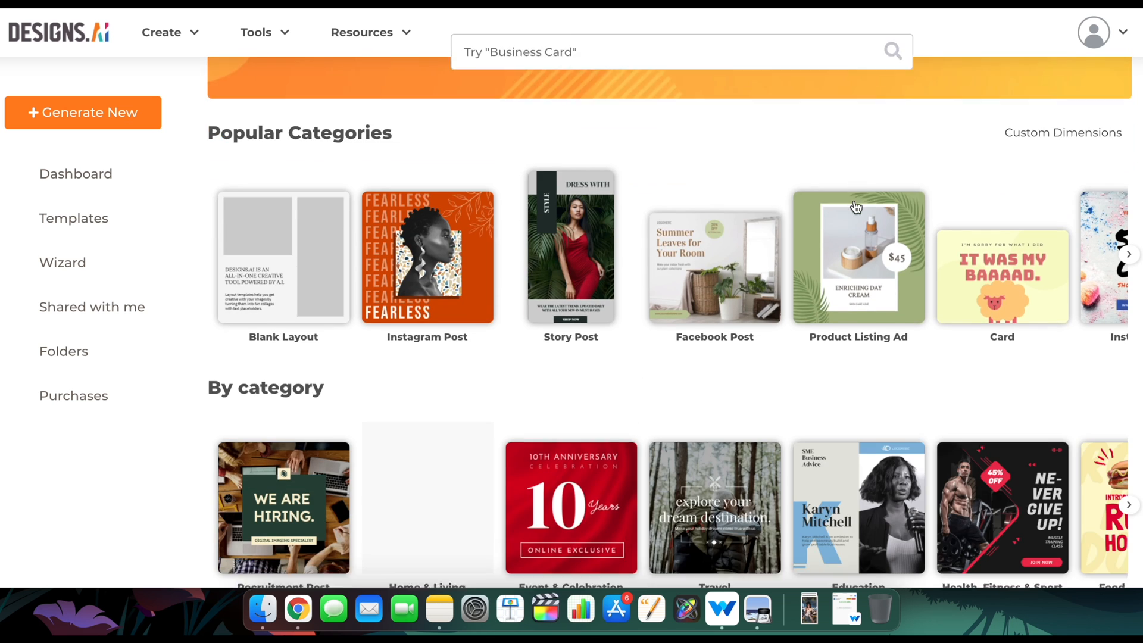
pyautogui.scroll(-3)
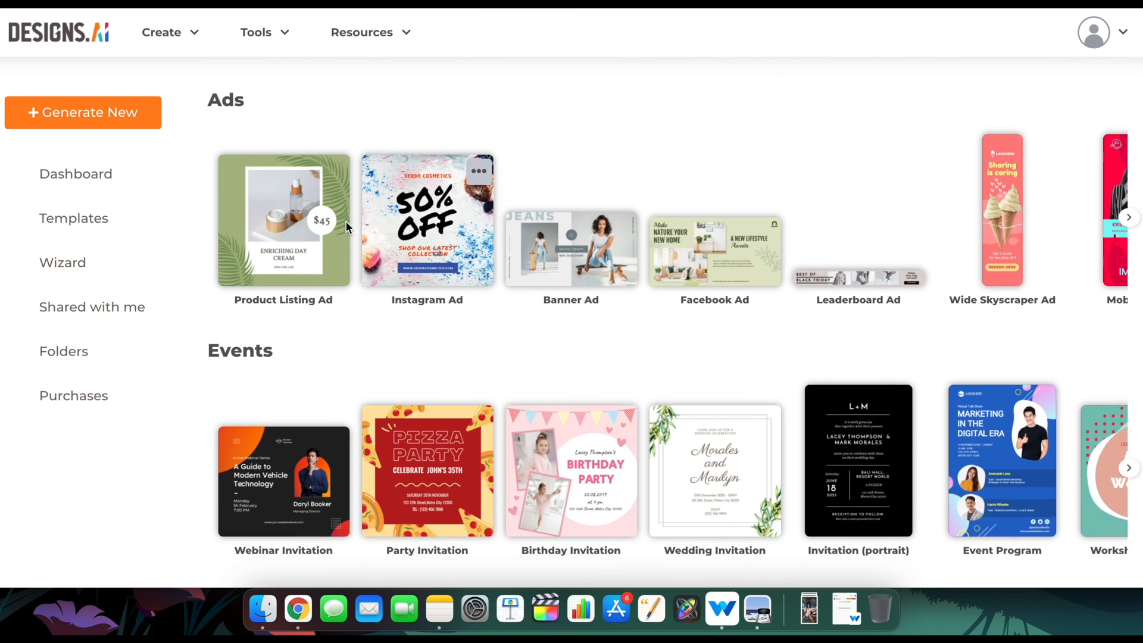
pyautogui.click(1129, 217)
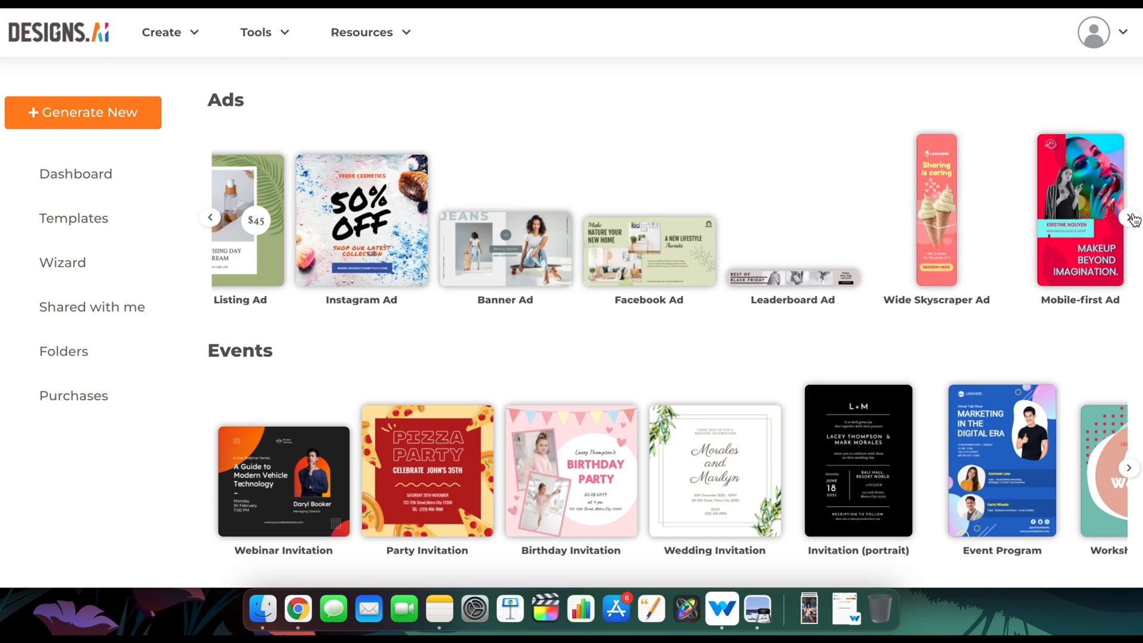
pyautogui.scroll(-3)
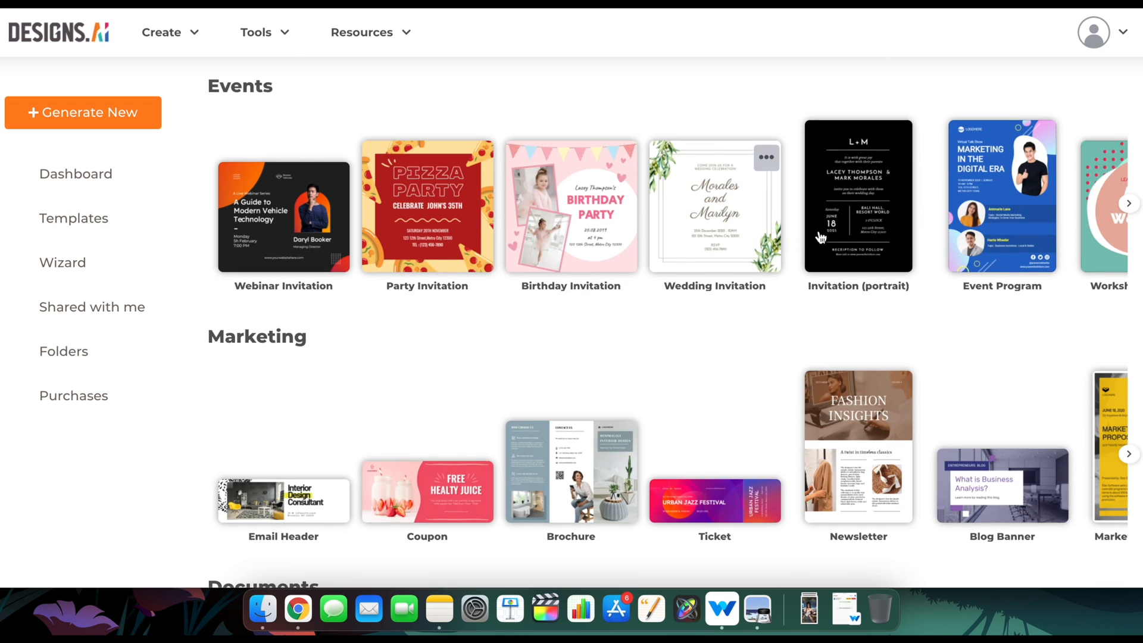
pyautogui.scroll(-3)
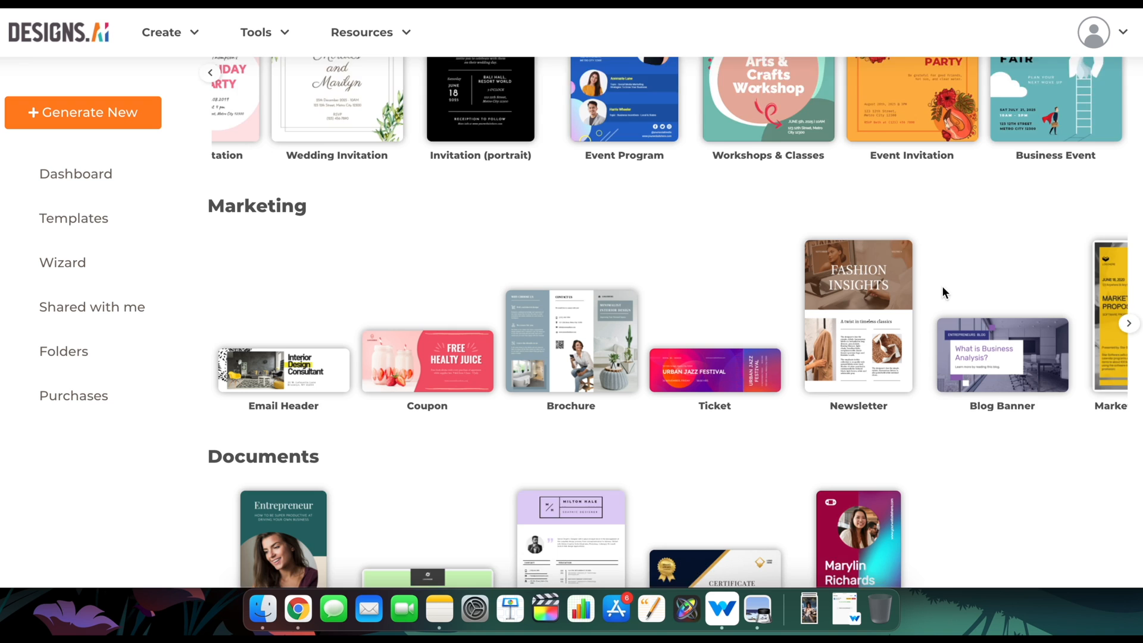
pyautogui.scroll(-3)
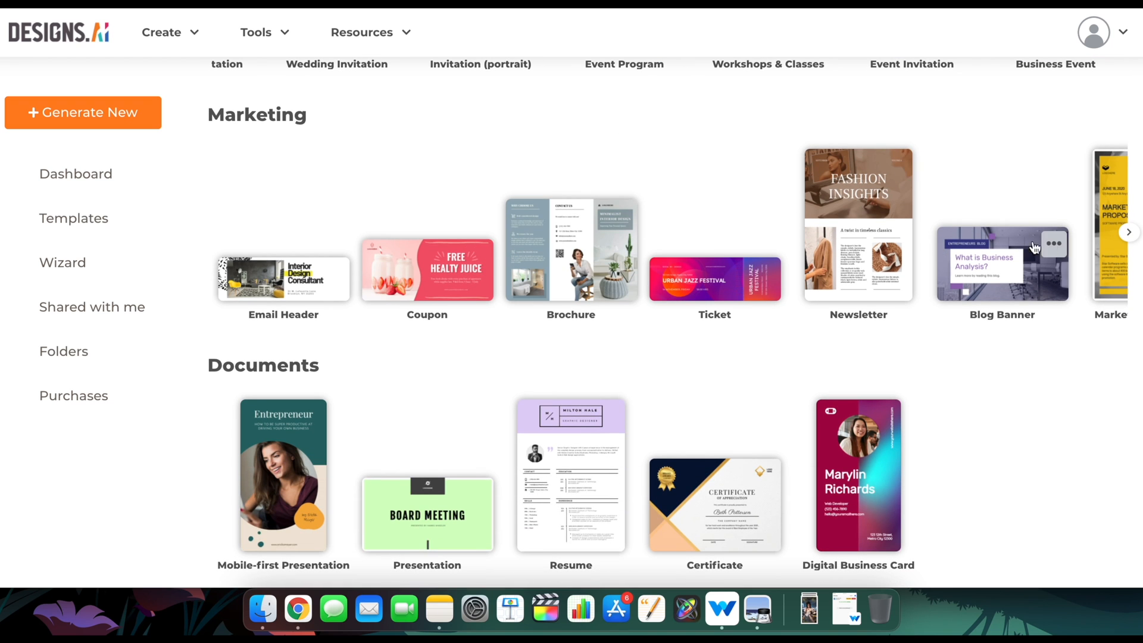
pyautogui.scroll(-3)
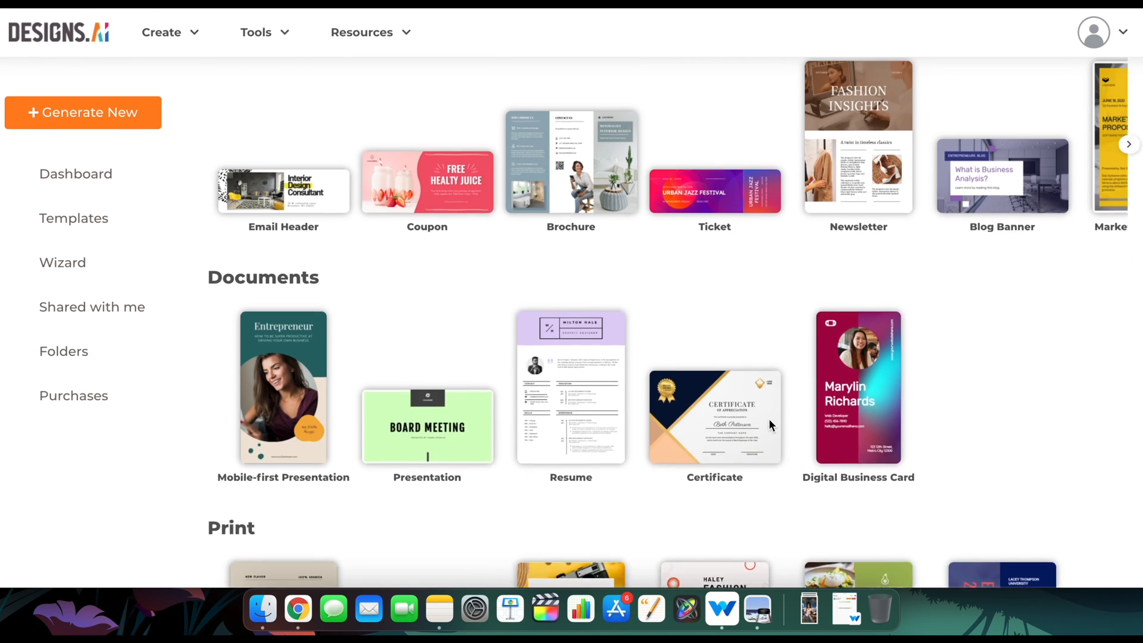
pyautogui.scroll(-3)
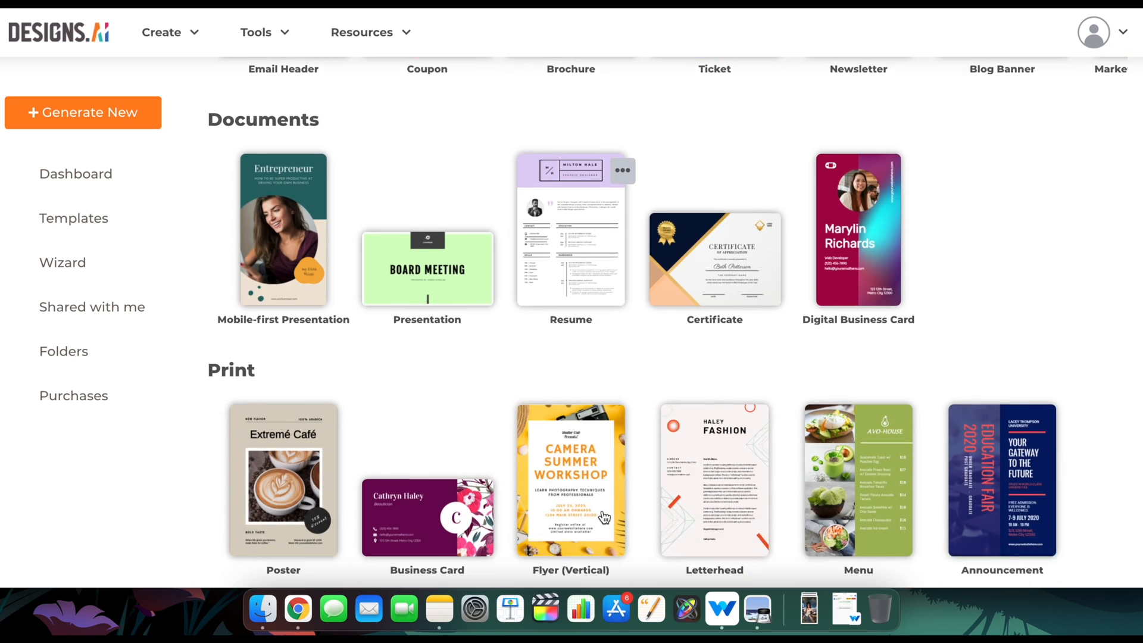
pyautogui.scroll(-3)
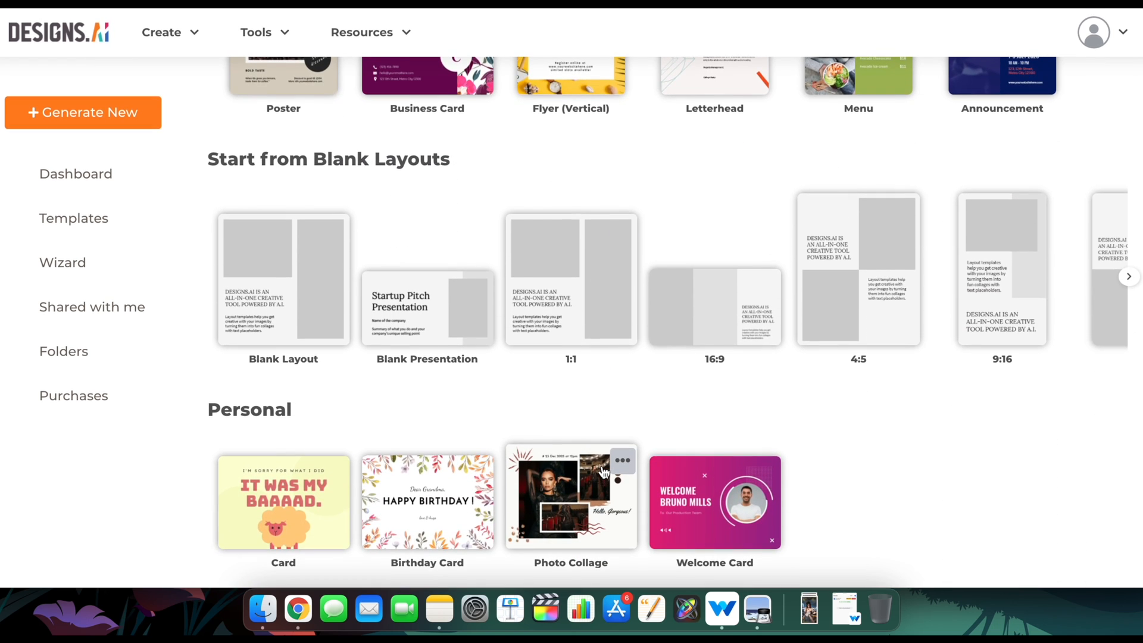
pyautogui.scroll(-3)
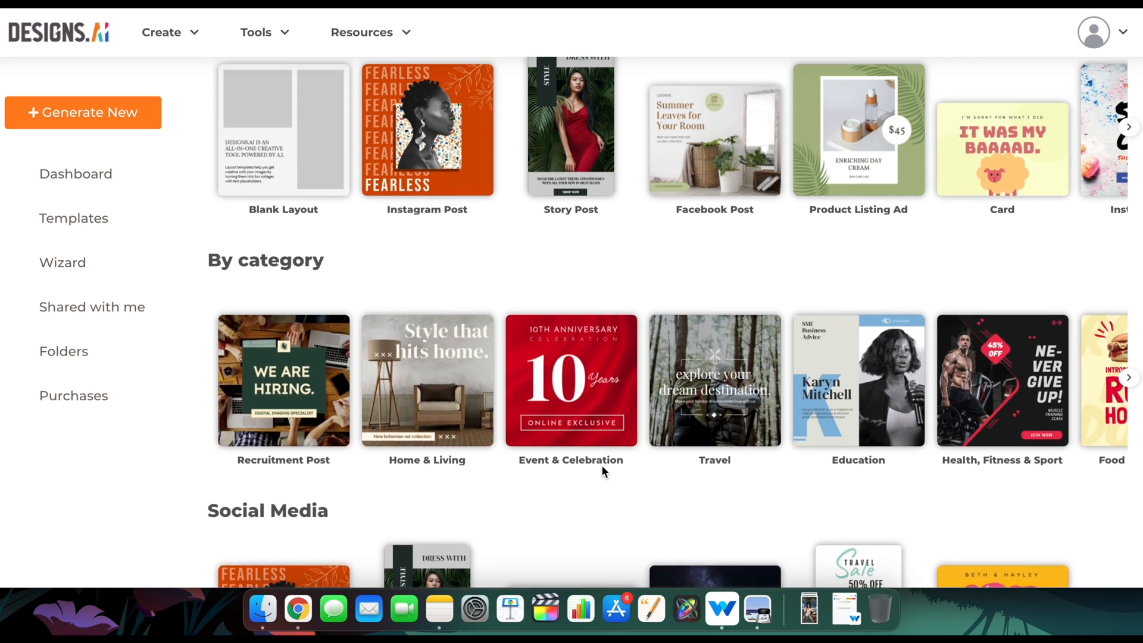
pyautogui.scroll(-3)
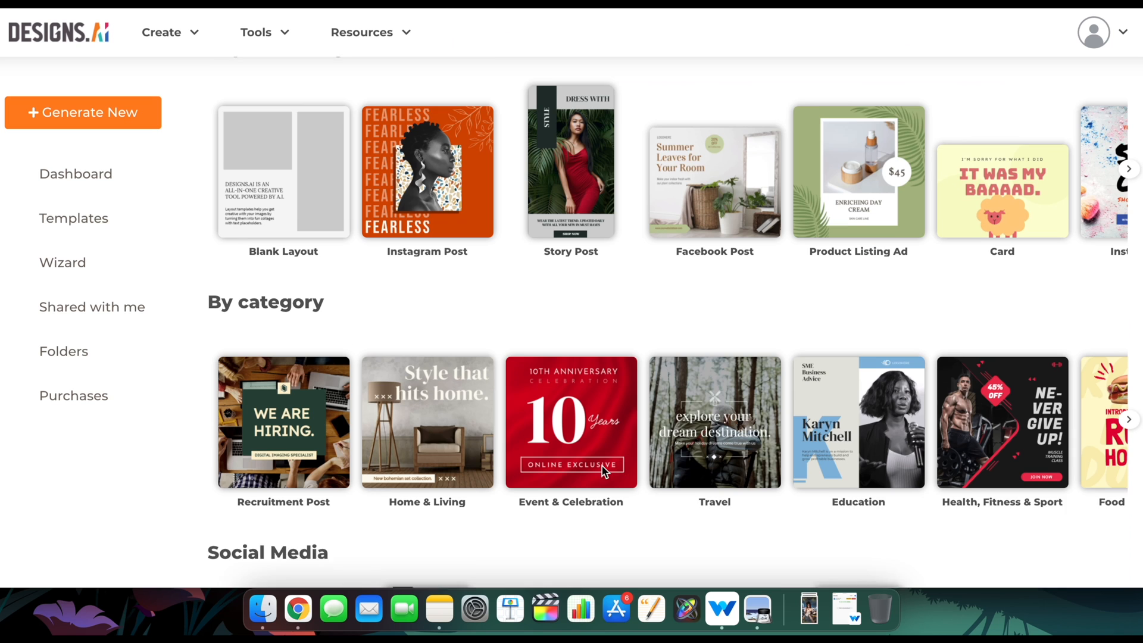
pyautogui.scroll(-3)
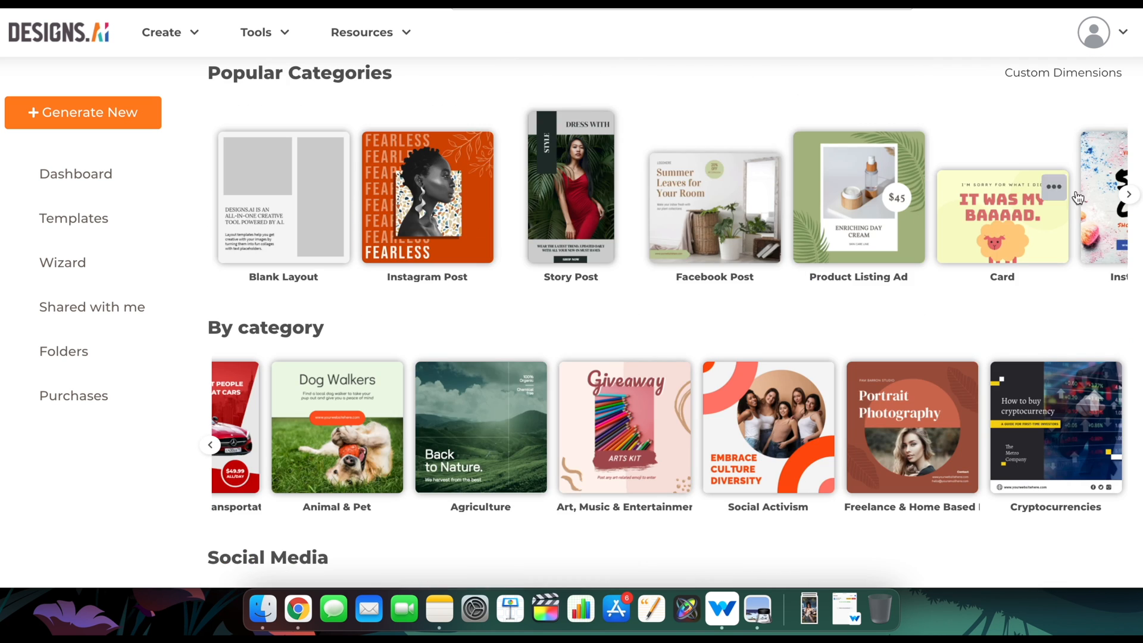
# Start a design from the Story Post template with the woman in the red dress
pyautogui.click(1129, 198)
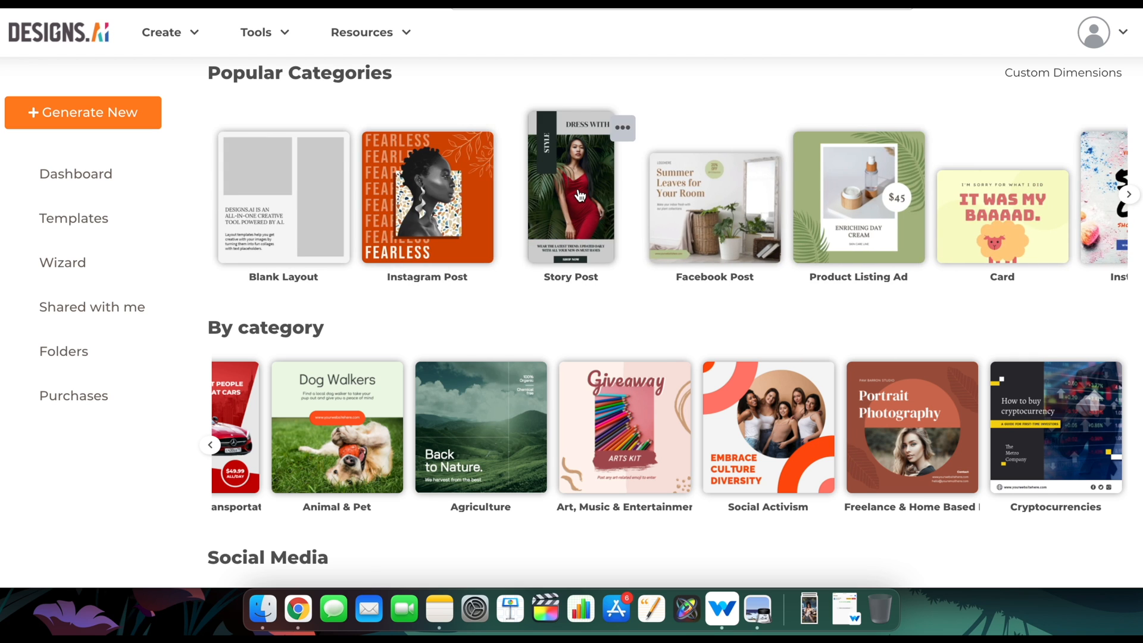
pyautogui.click(570, 193)
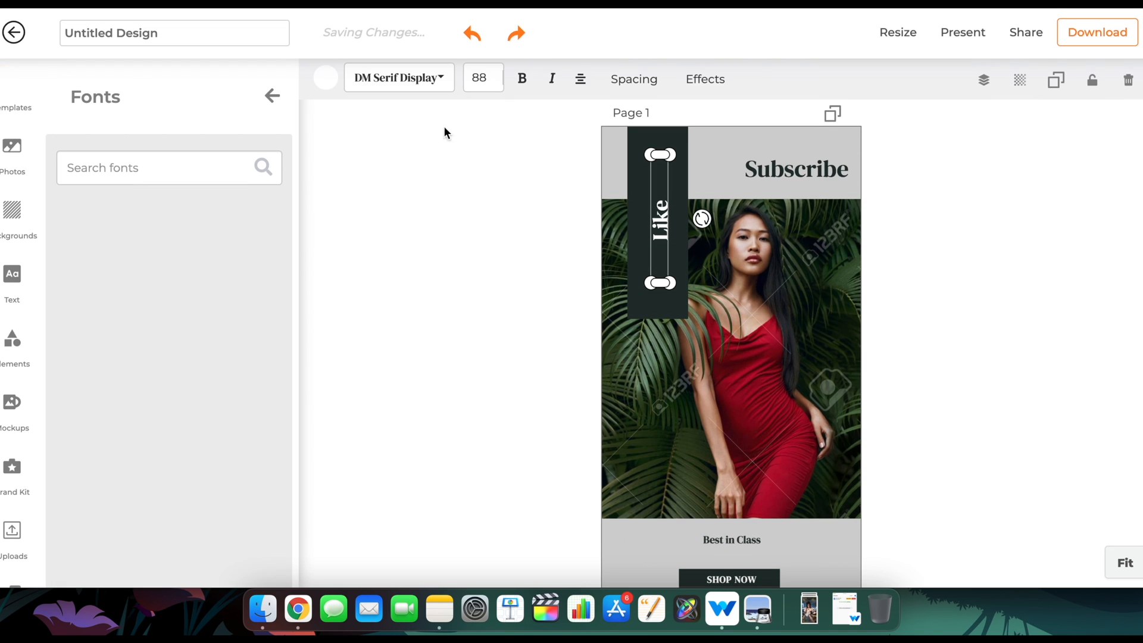
# Recolour the grey background bands behind Subscribe and Best in Class to navy blue
pyautogui.click(16, 87)
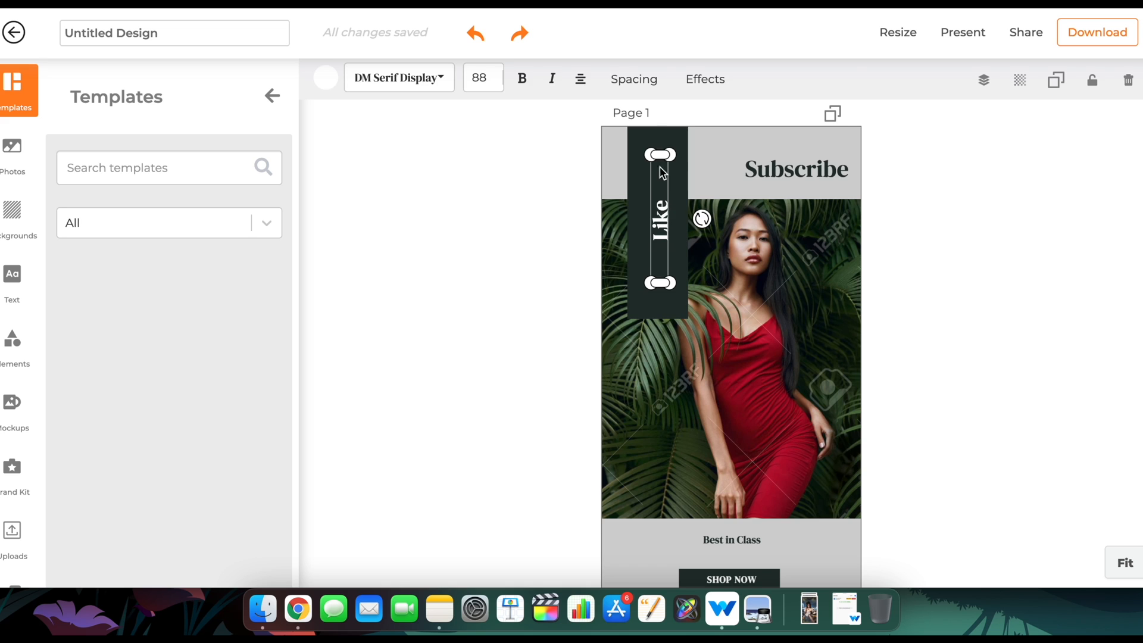
pyautogui.click(704, 78)
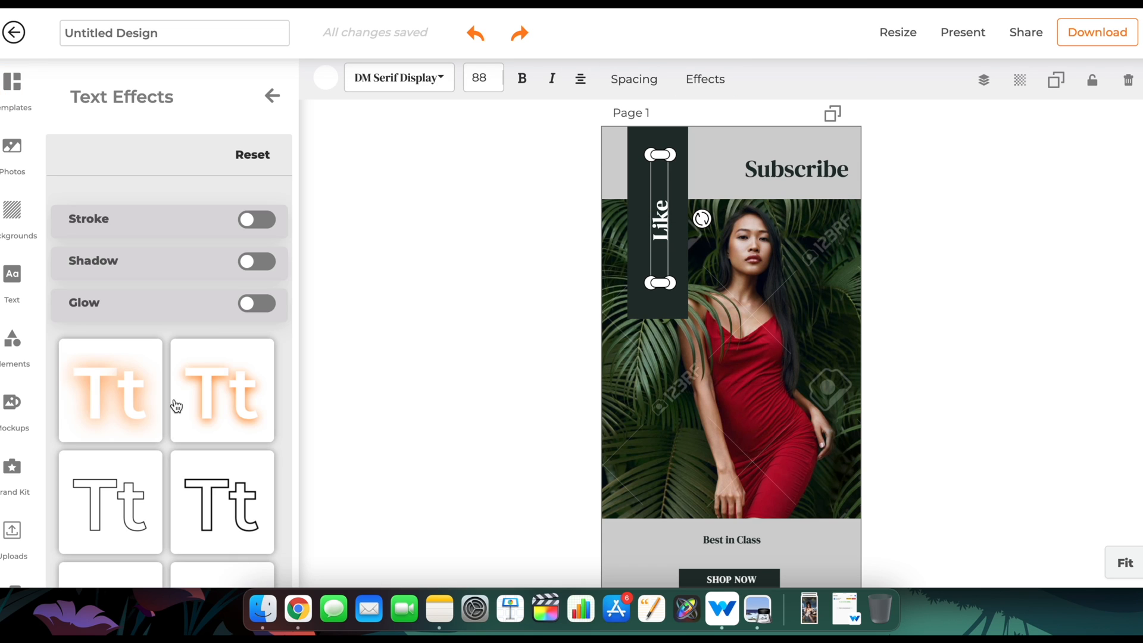
pyautogui.click(12, 86)
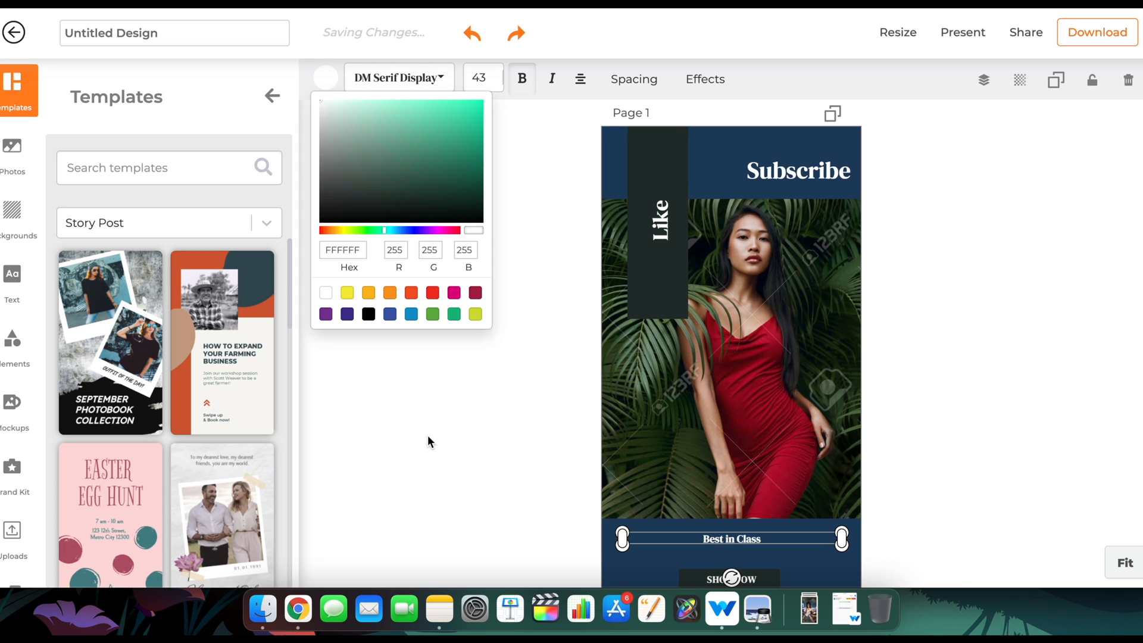
pyautogui.click(12, 154)
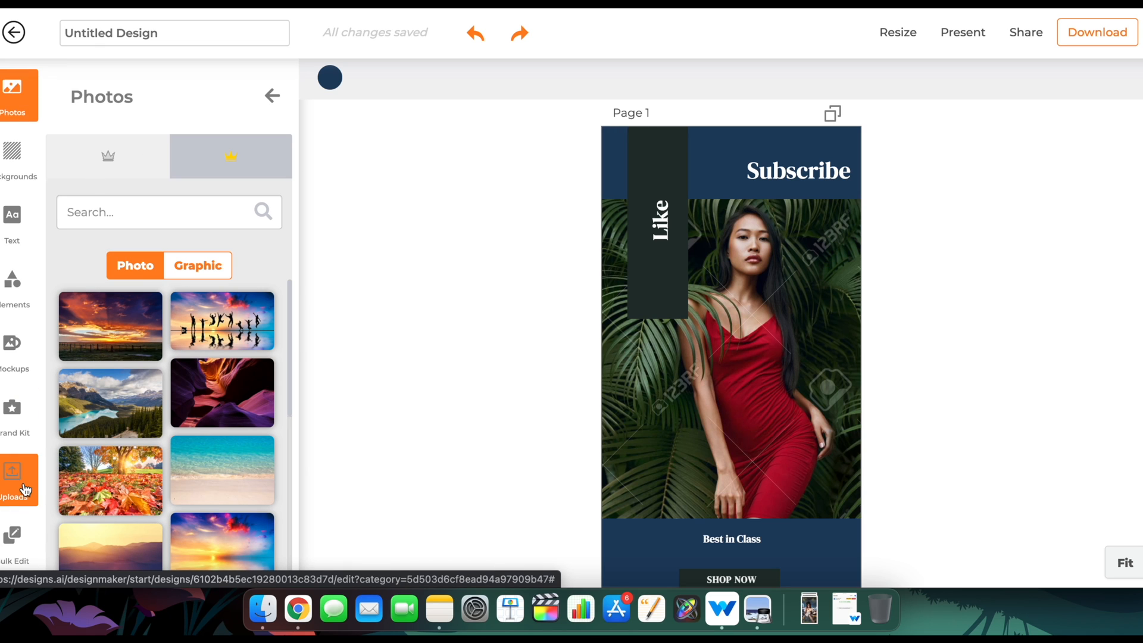
pyautogui.click(14, 473)
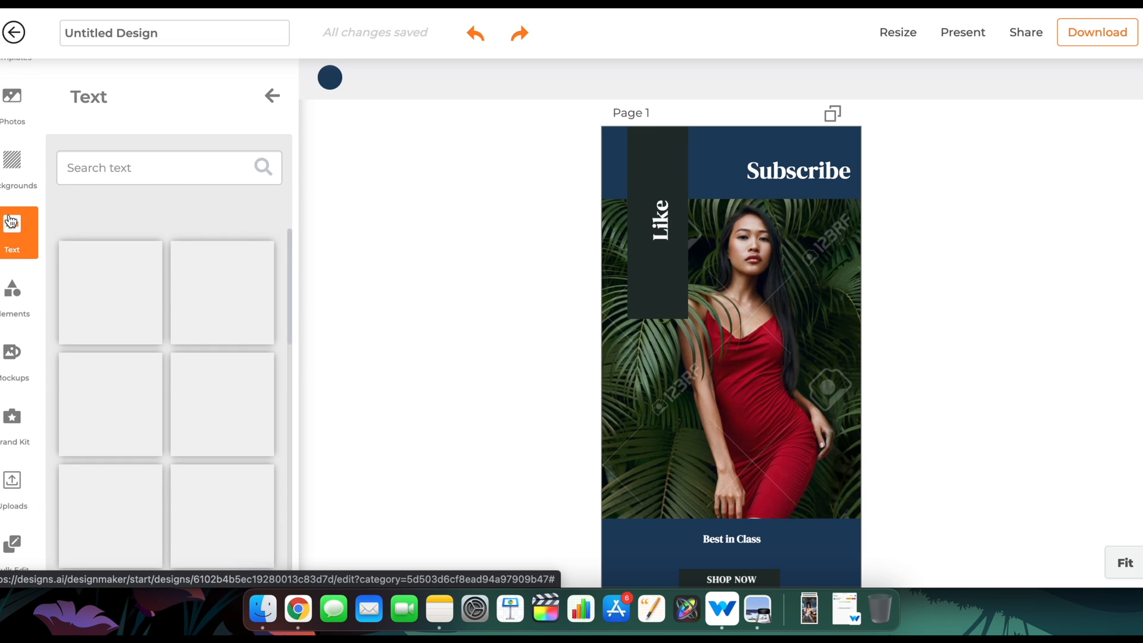
pyautogui.click(11, 232)
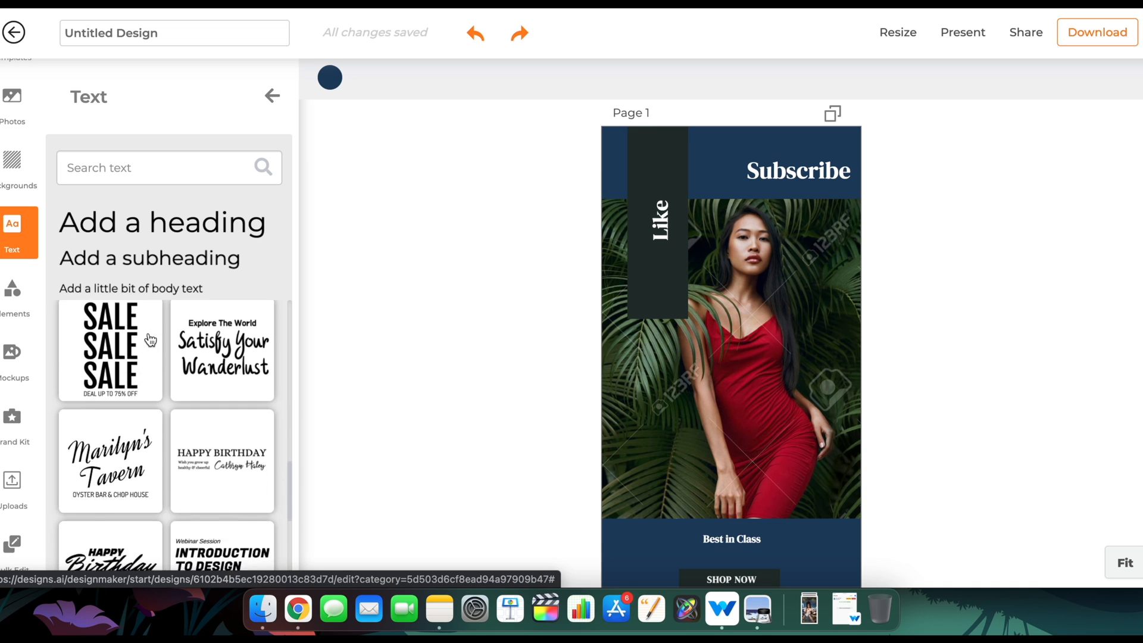
pyautogui.scroll(-3)
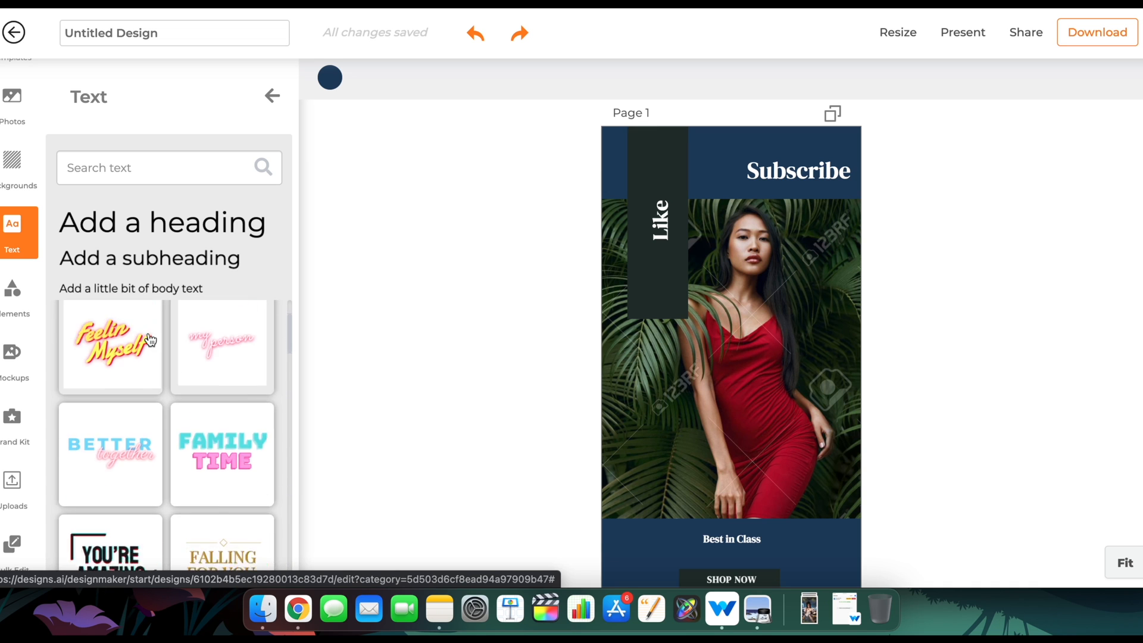
pyautogui.click(12, 292)
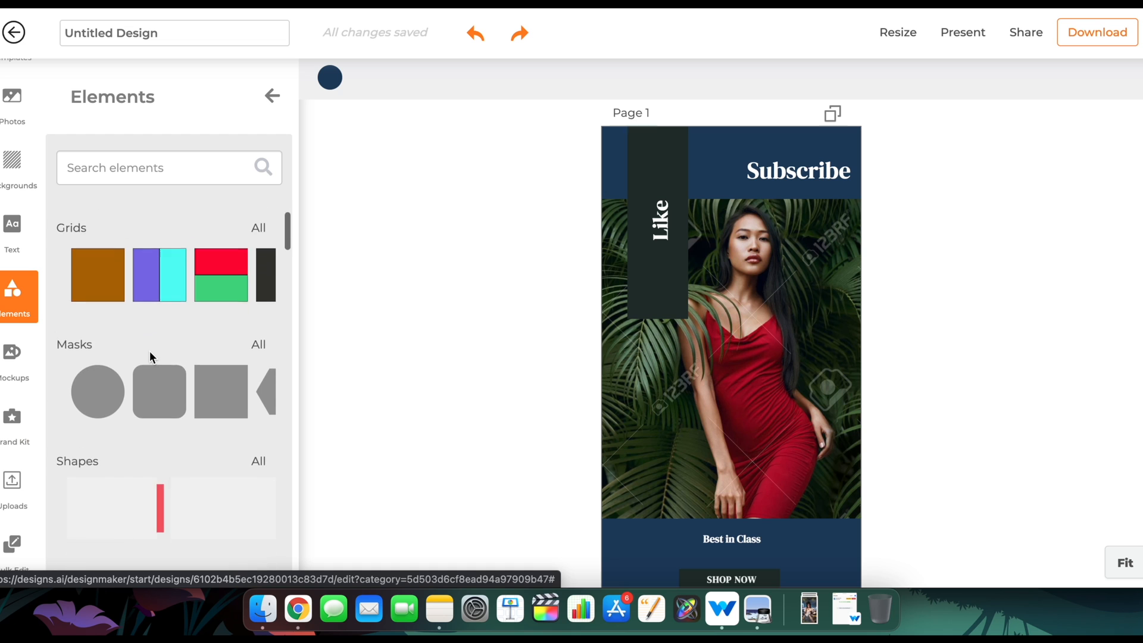
pyautogui.click(12, 354)
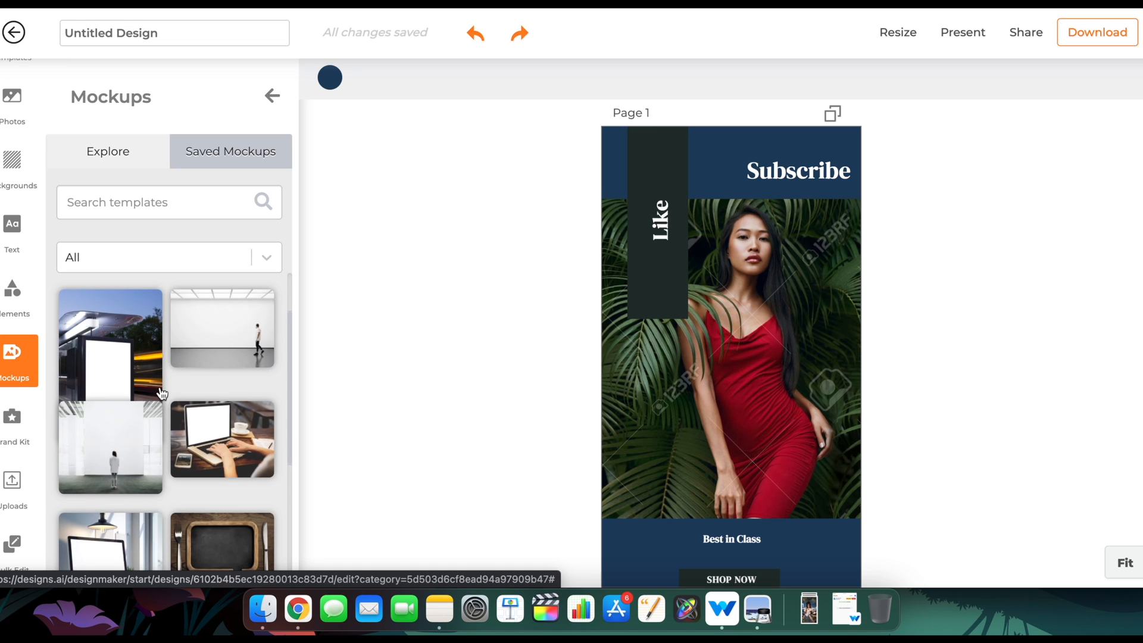
pyautogui.scroll(-3)
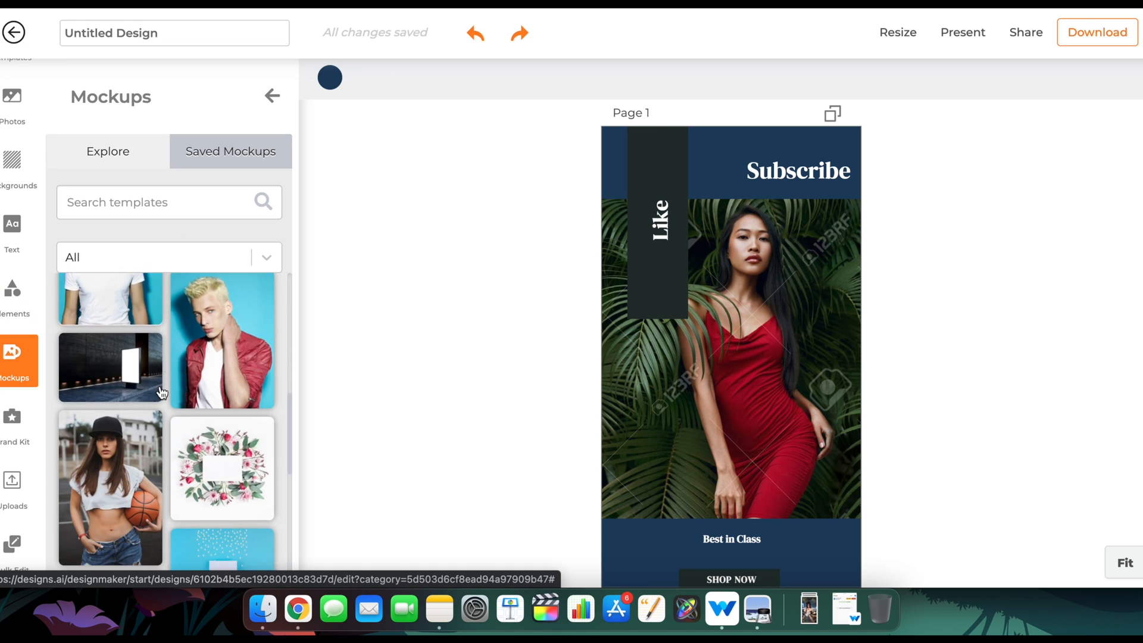
pyautogui.scroll(-3)
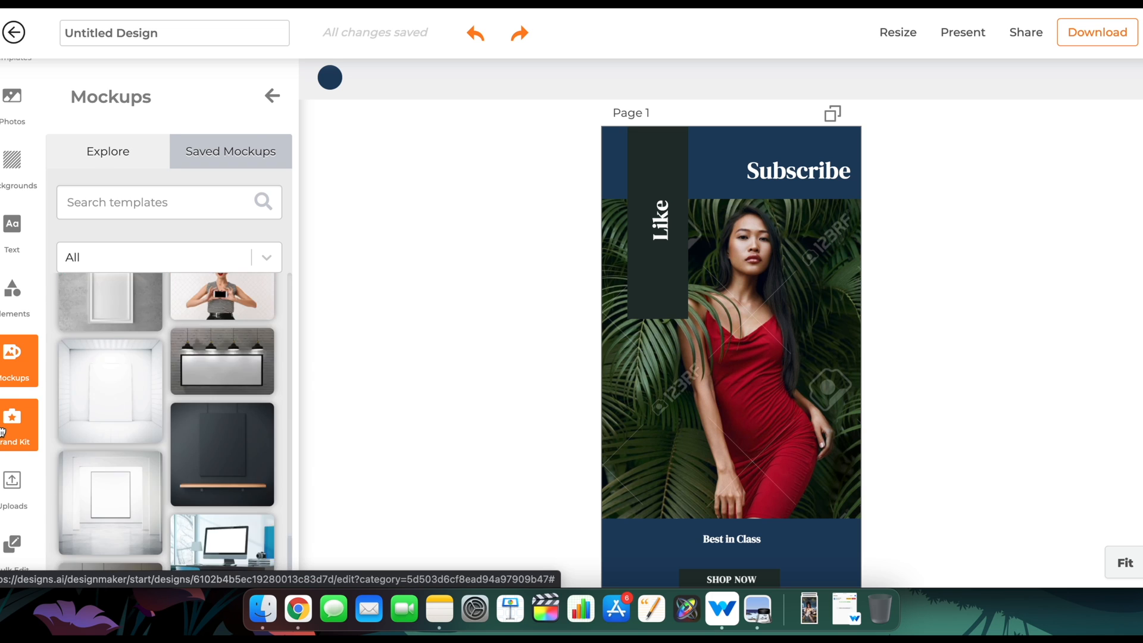
pyautogui.click(15, 424)
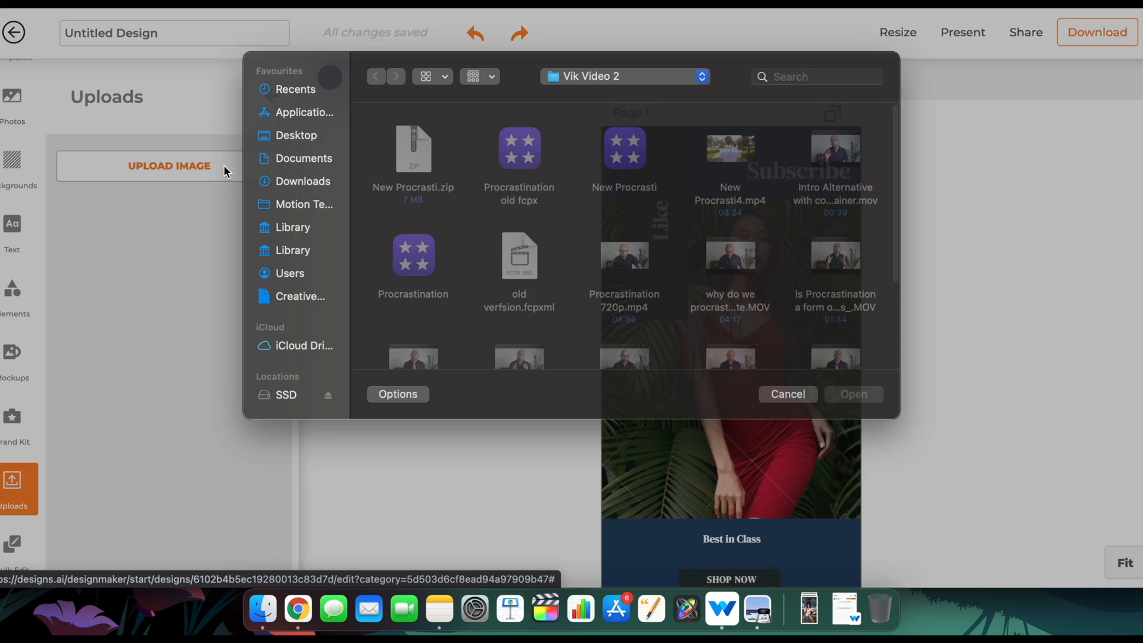
# Swap the Story Post photo for the uploaded night-city portrait and return to the dashboard
pyautogui.click(787, 394)
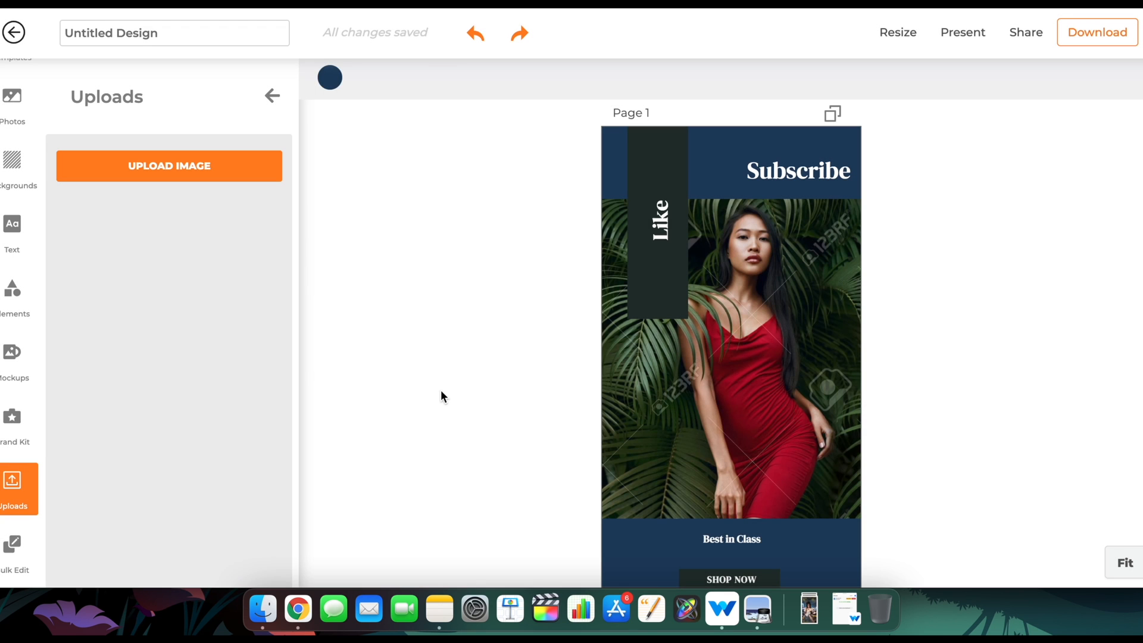
pyautogui.click(109, 281)
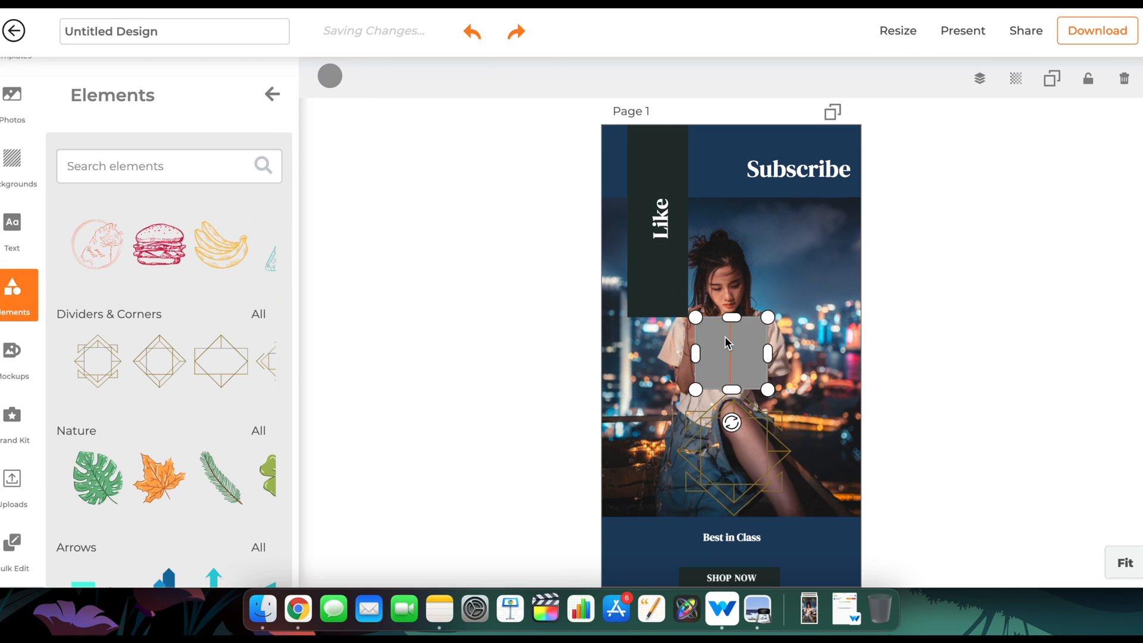
pyautogui.click(1097, 31)
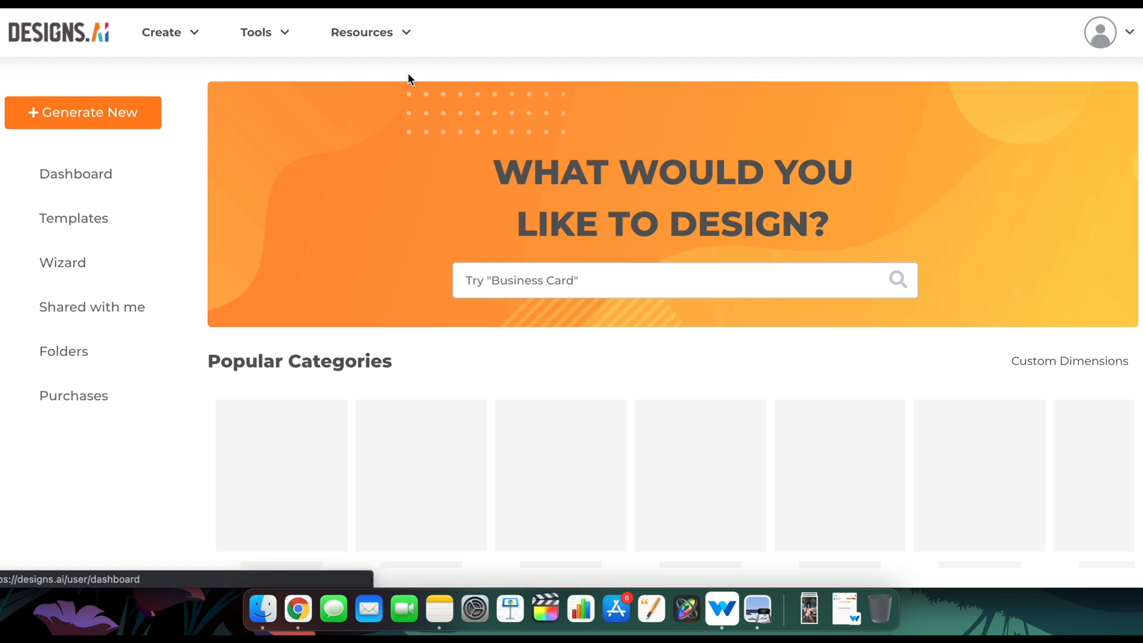
# Preview the pastel Make Nature Your New Home Facebook ad template and use it for a new design
pyautogui.scroll(-3)
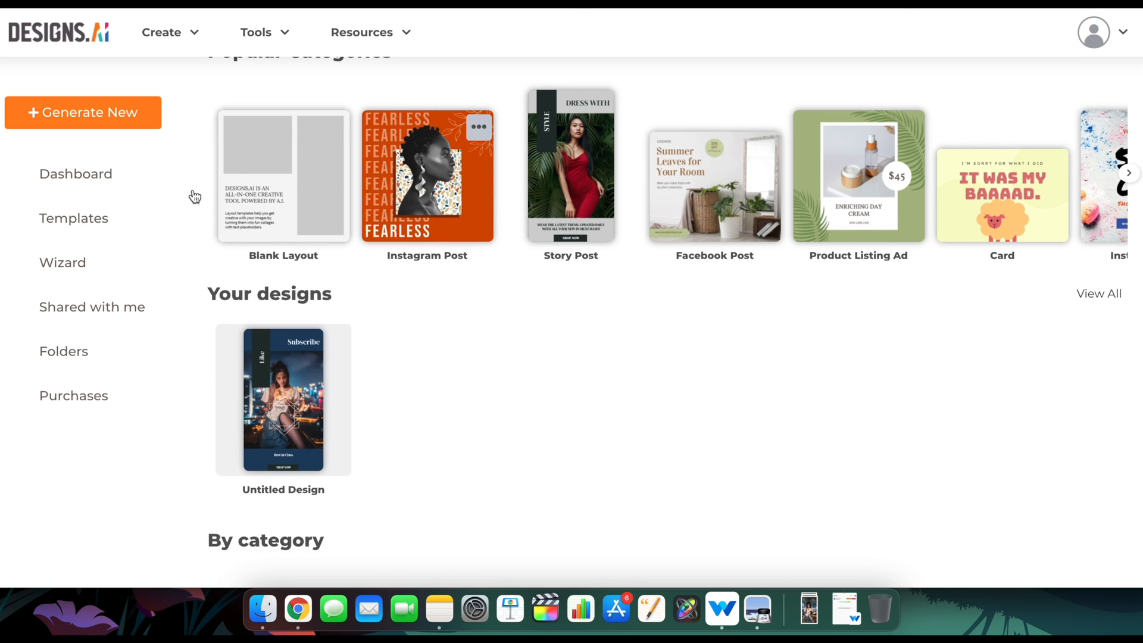
pyautogui.click(74, 218)
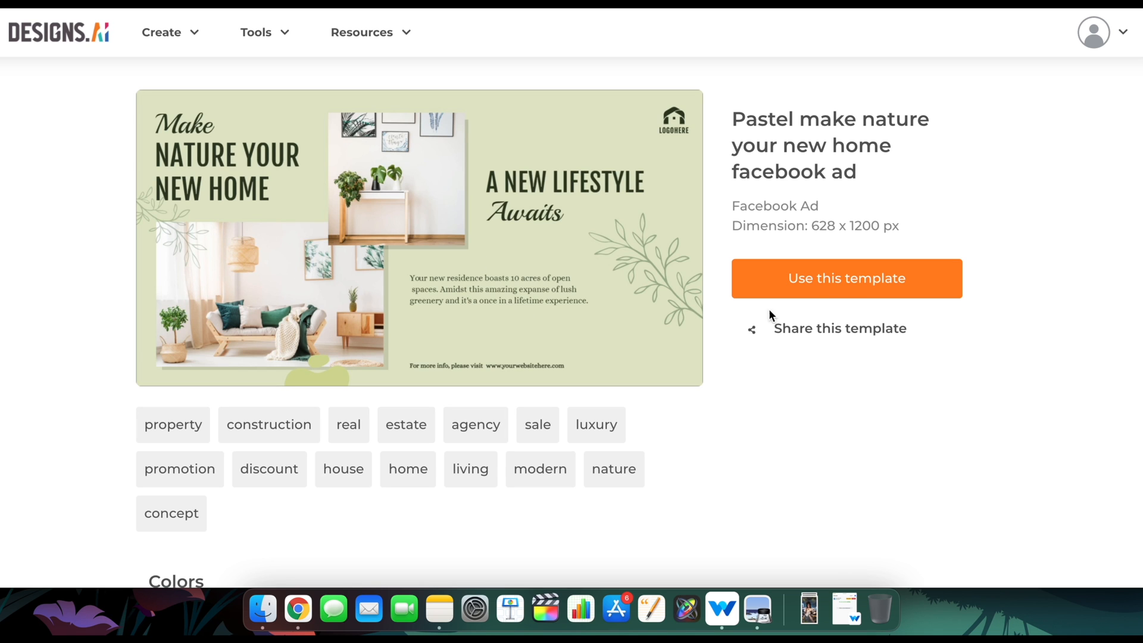
pyautogui.click(845, 278)
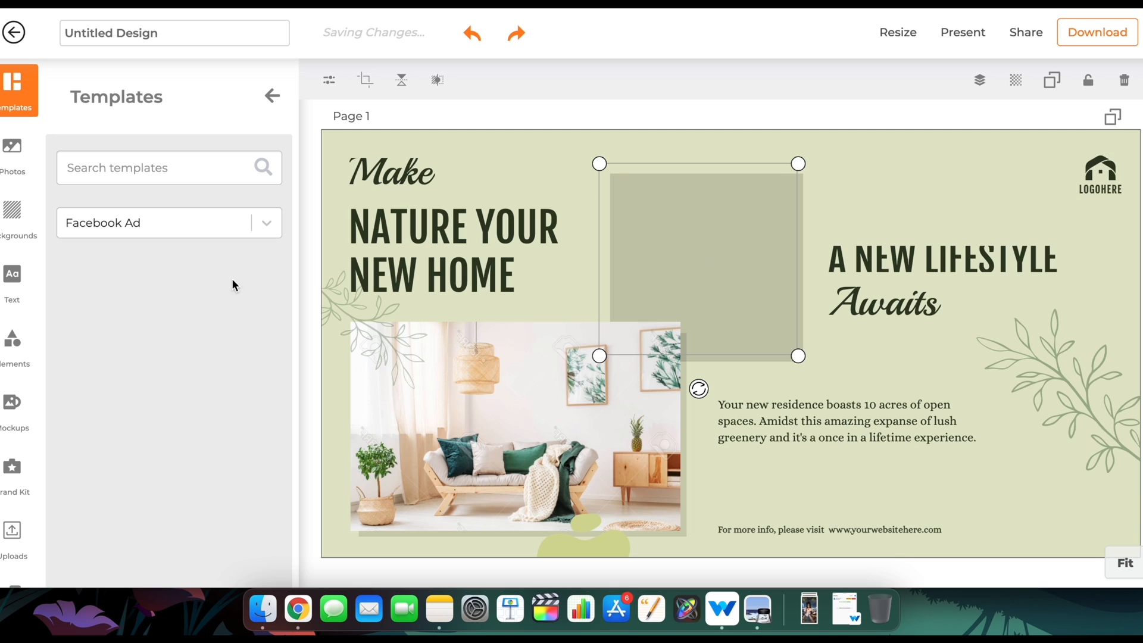
# Drop the uploaded night-city portrait with string lights from Uploads onto the Facebook ad canvas
pyautogui.click(13, 532)
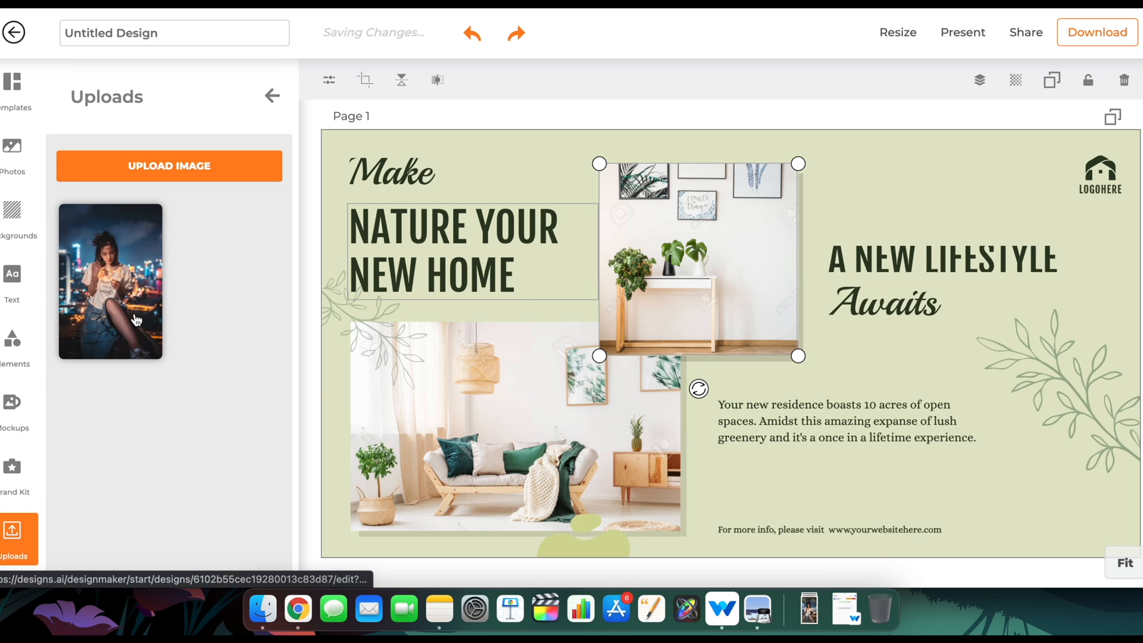
pyautogui.moveTo(110, 281); pyautogui.dragTo(678, 320)
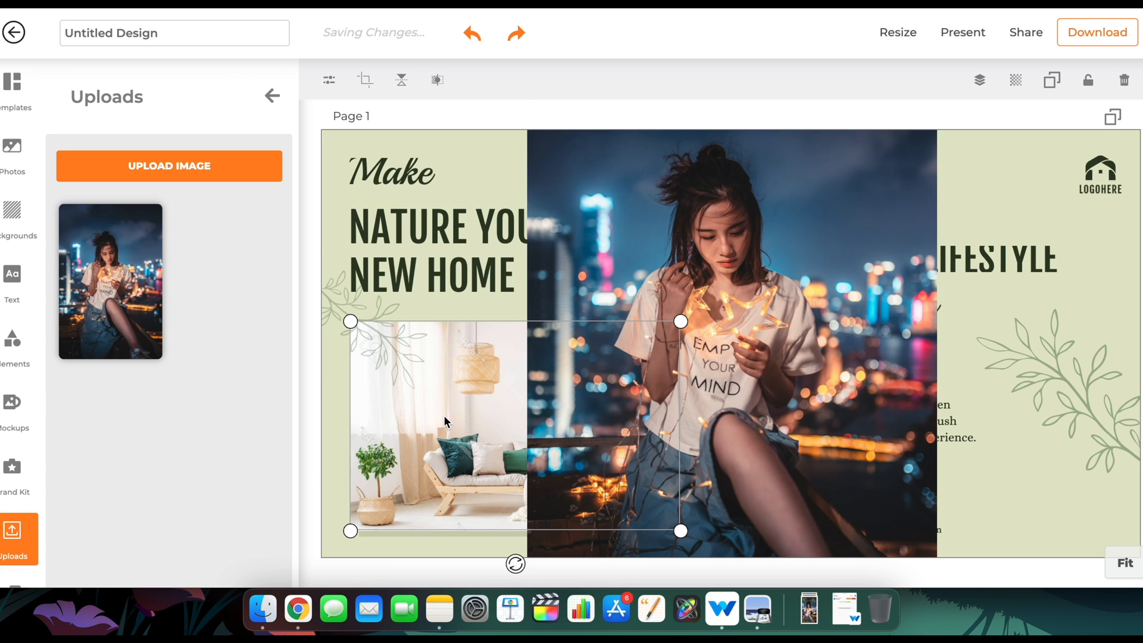